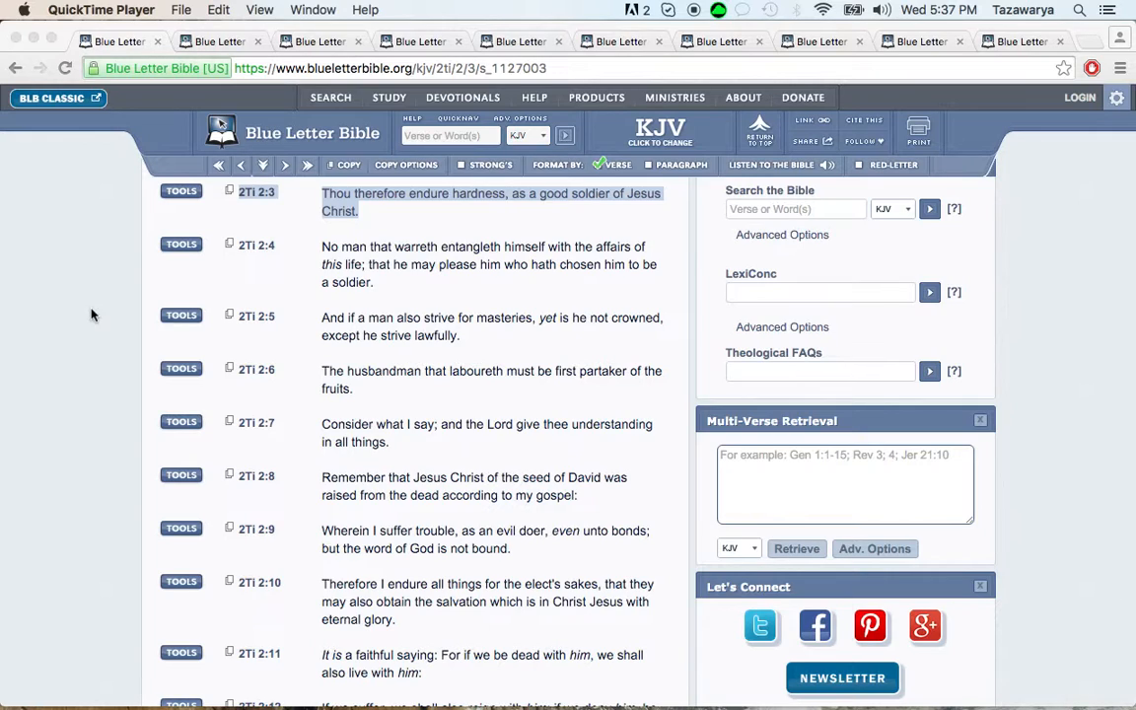
{"action": "mouse_move", "coordinate": [402, 193]}
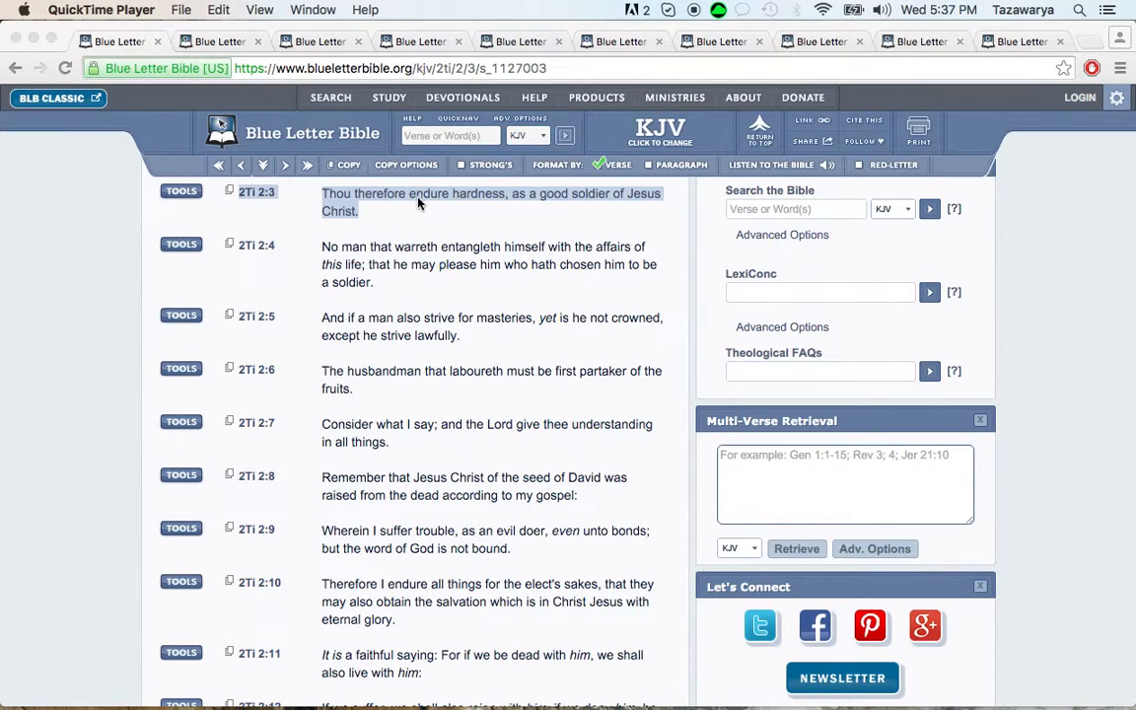
{"action": "mouse_move", "coordinate": [568, 201]}
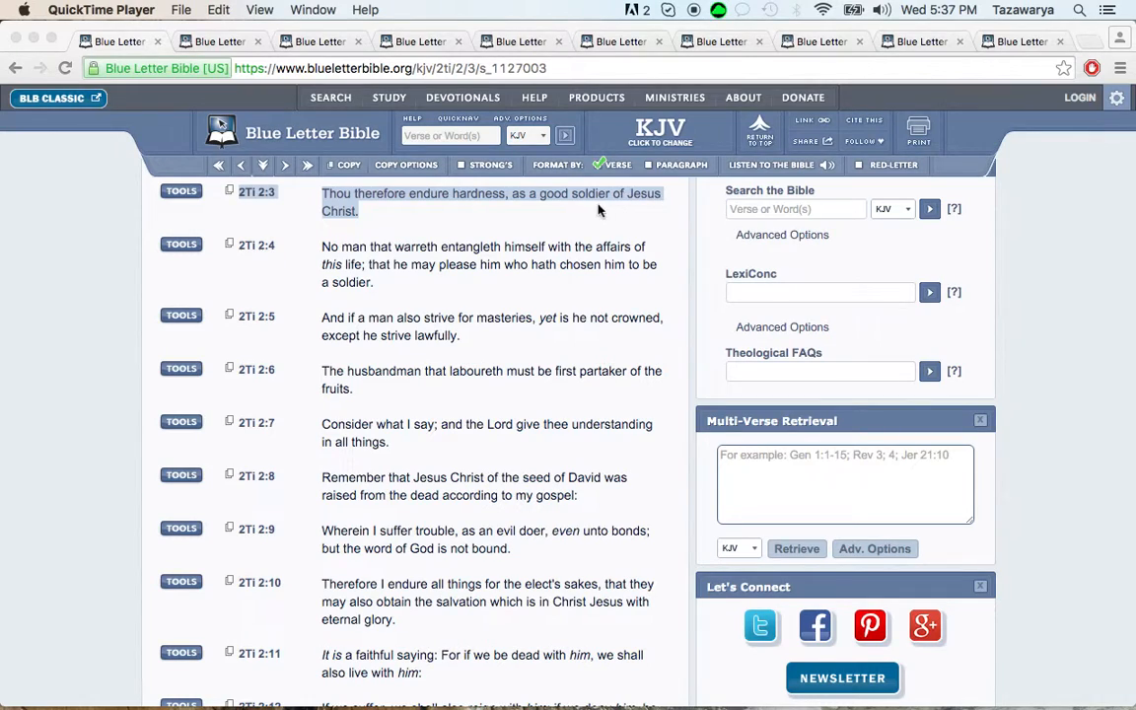
{"action": "mouse_move", "coordinate": [594, 211]}
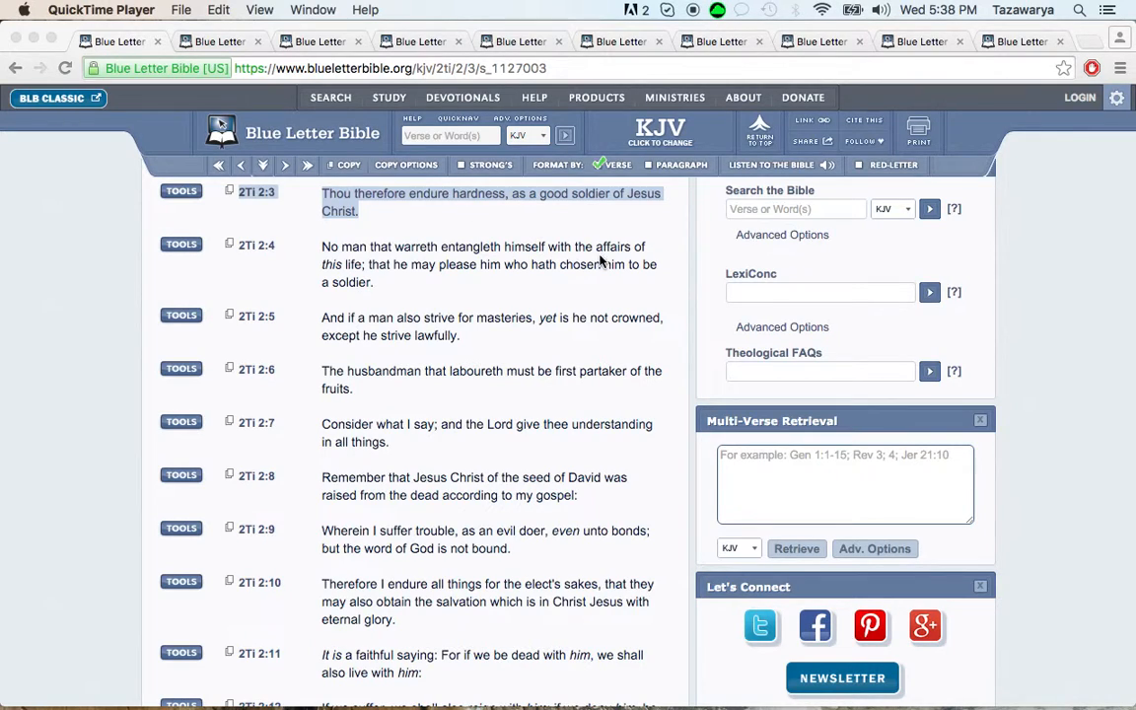
{"action": "mouse_move", "coordinate": [525, 252]}
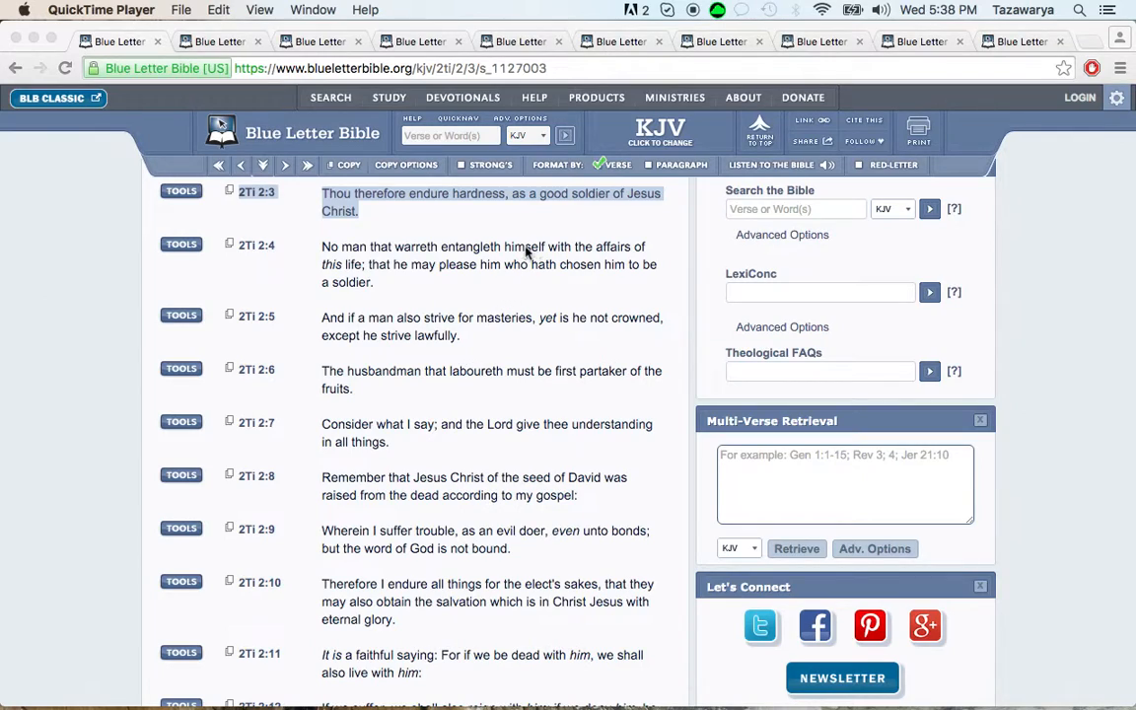
{"action": "mouse_move", "coordinate": [548, 276]}
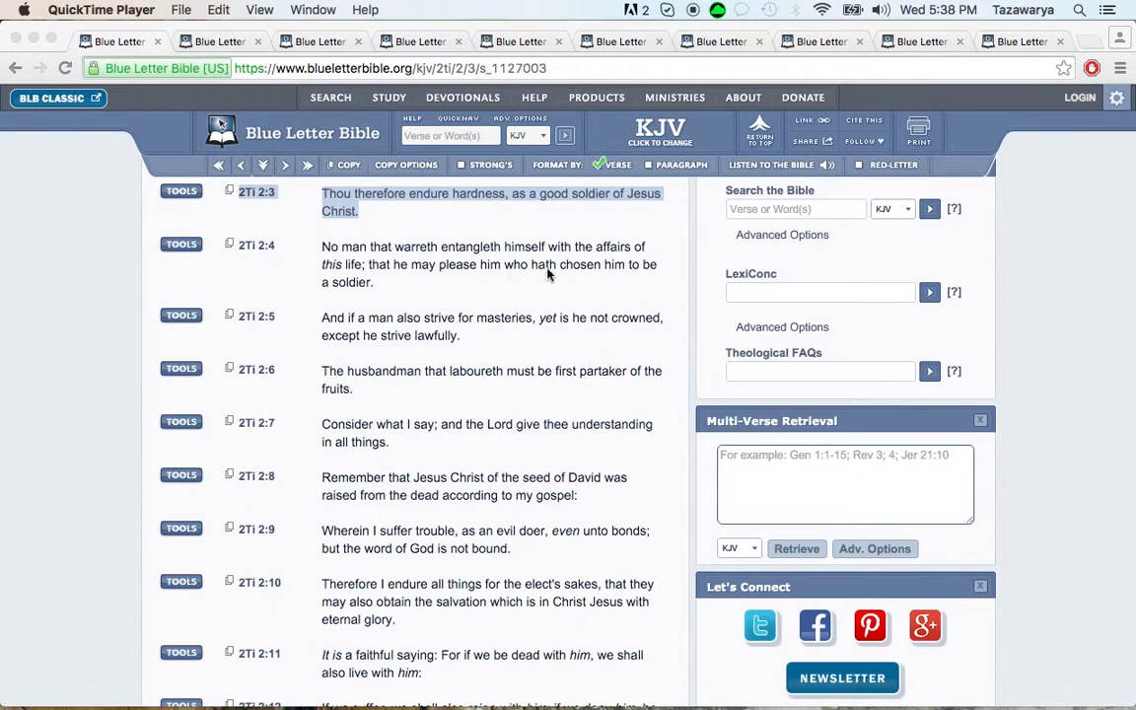
{"action": "mouse_move", "coordinate": [513, 269]}
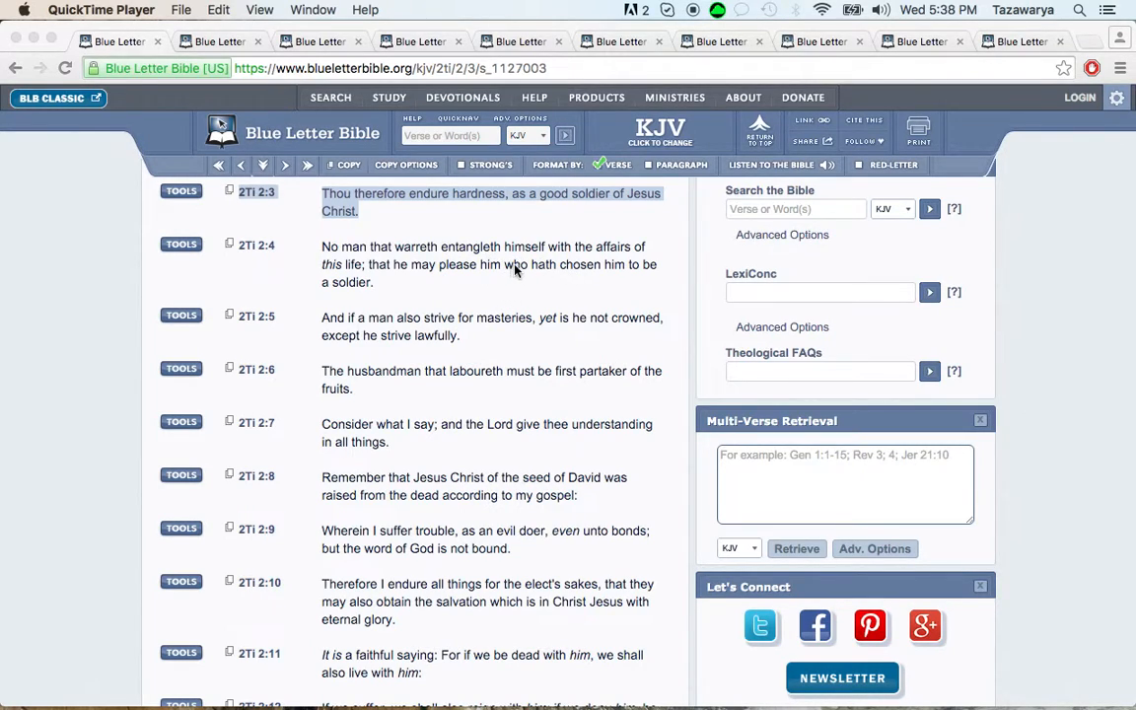
{"action": "mouse_move", "coordinate": [502, 274]}
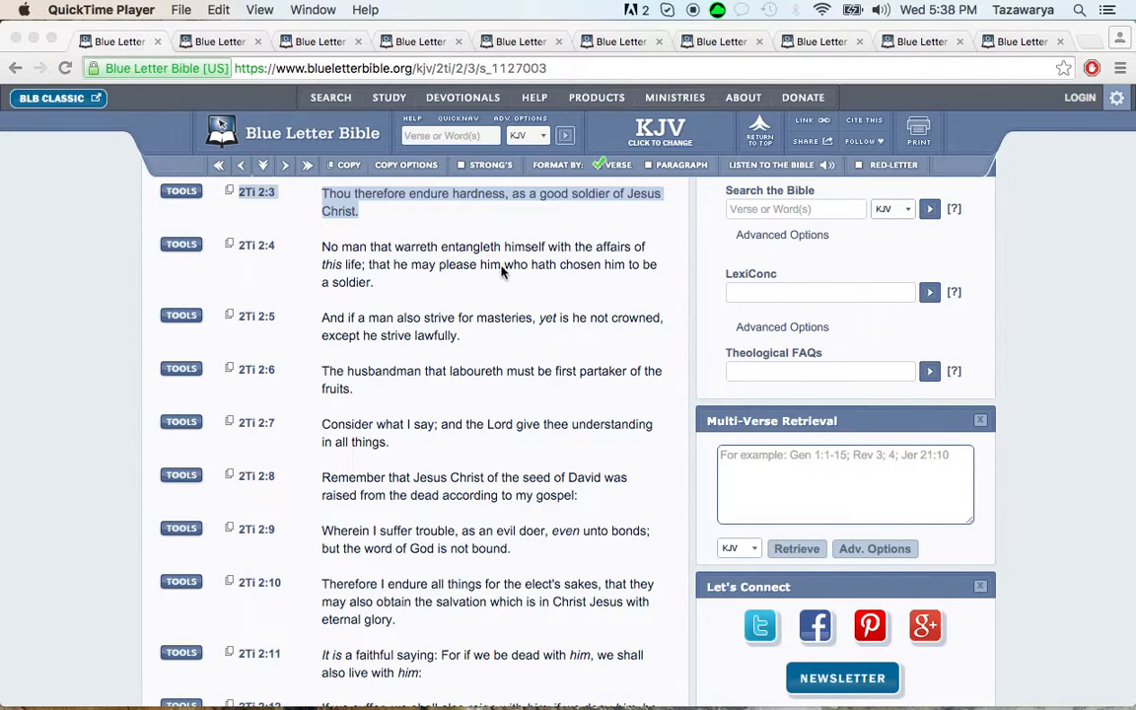
{"action": "mouse_move", "coordinate": [532, 276]}
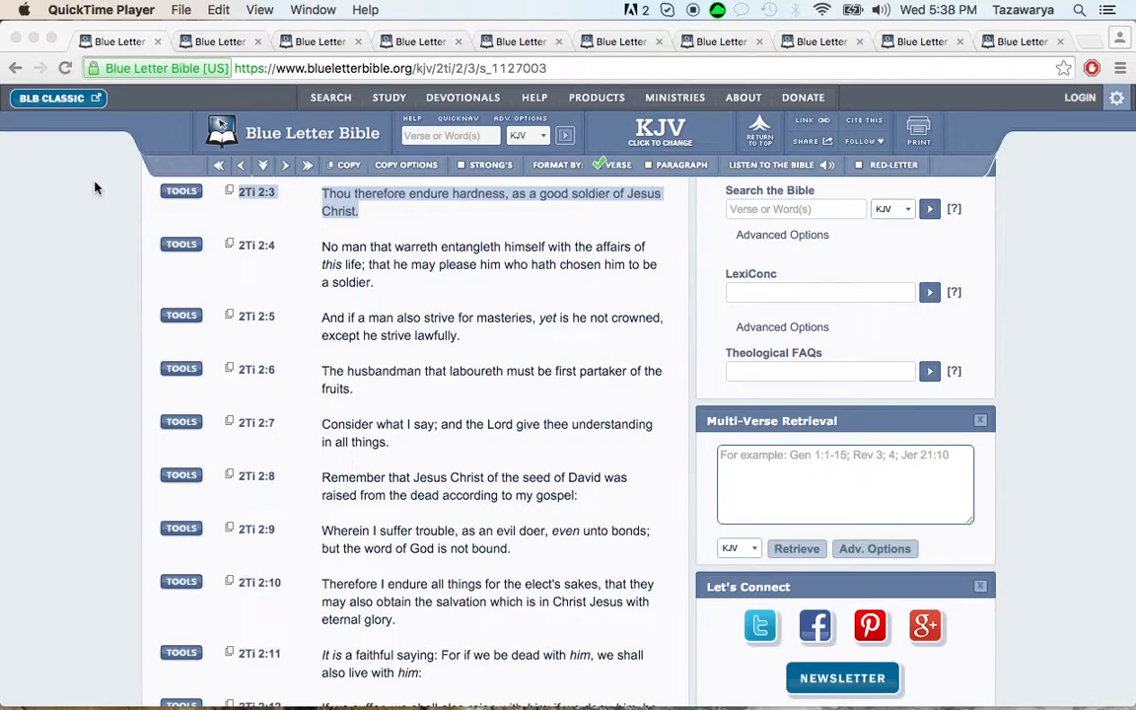
{"action": "mouse_move", "coordinate": [106, 183]}
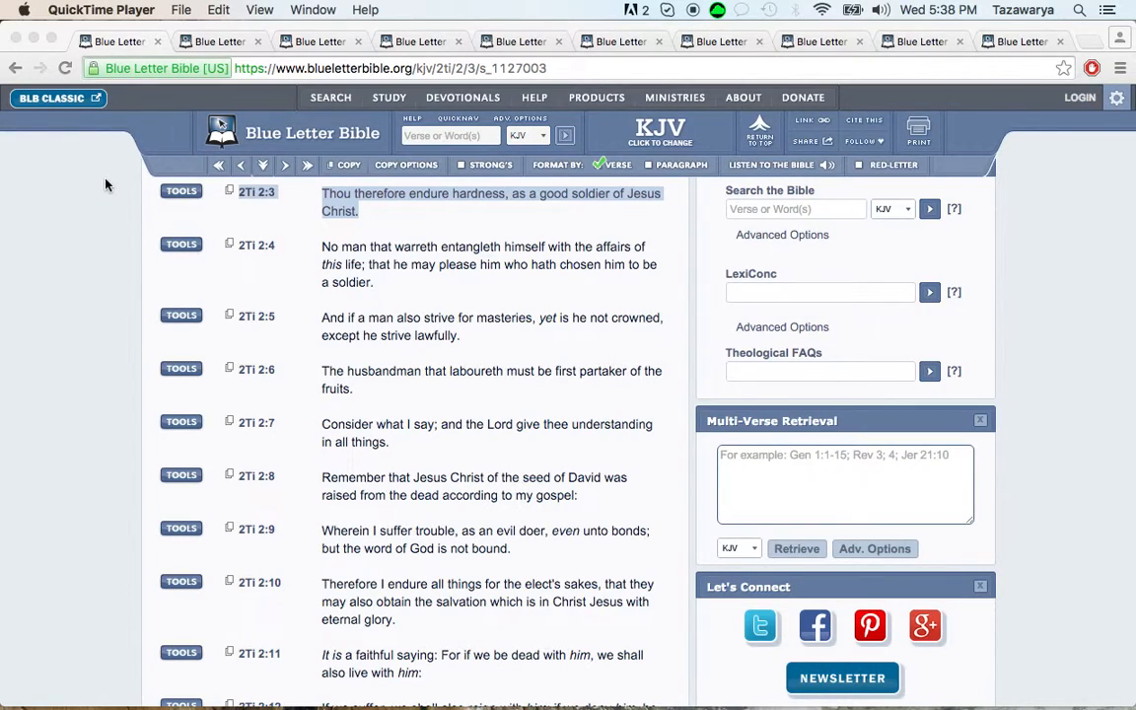
Bring forward the Habakkuk 2:3 KJV tab and highlight verse 2:3
{"action": "left_click", "coordinate": [937, 10]}
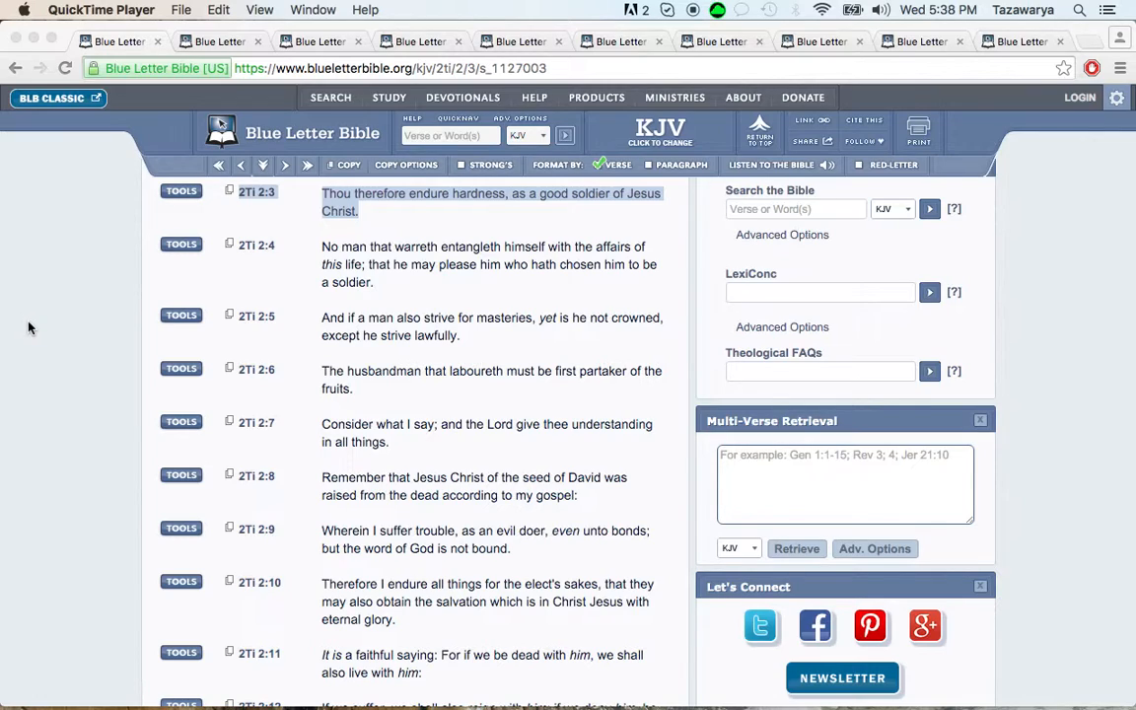
{"action": "mouse_move", "coordinate": [4, 331]}
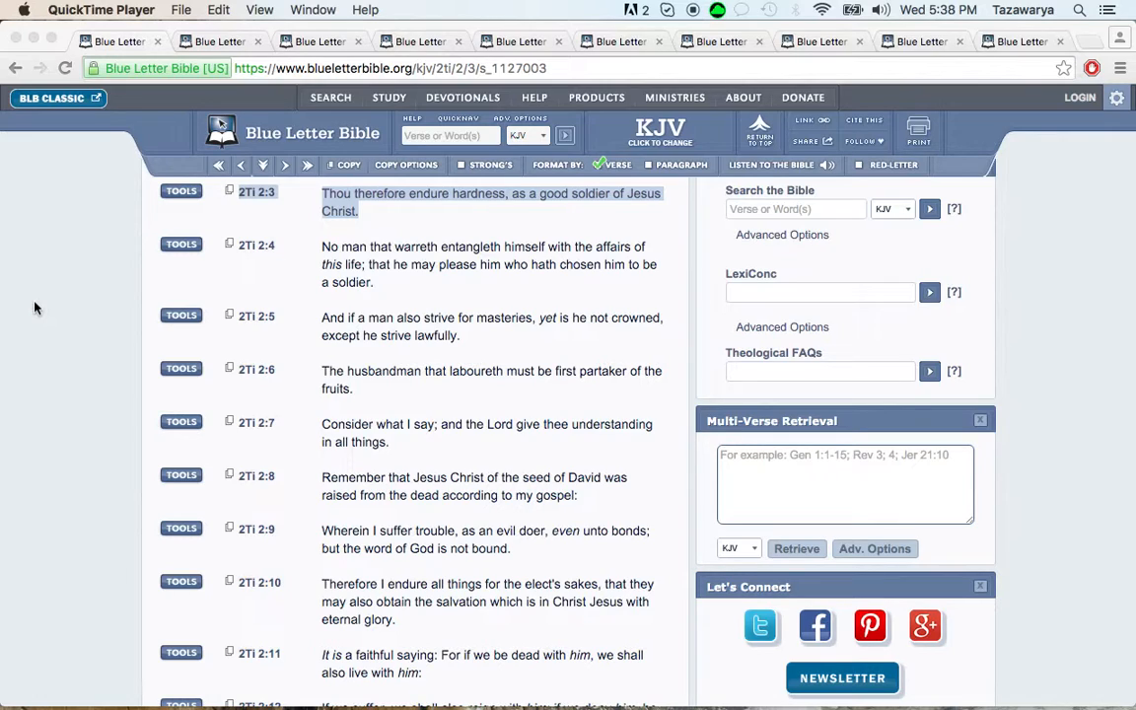
{"action": "mouse_move", "coordinate": [94, 300]}
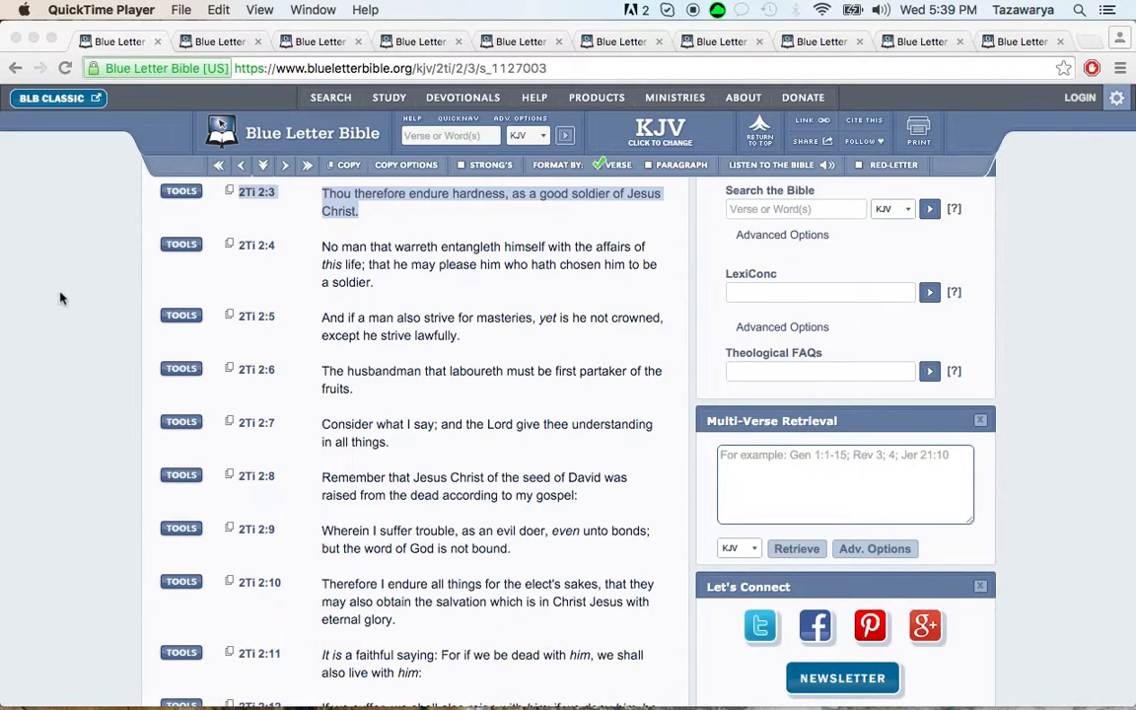
{"action": "mouse_move", "coordinate": [411, 203]}
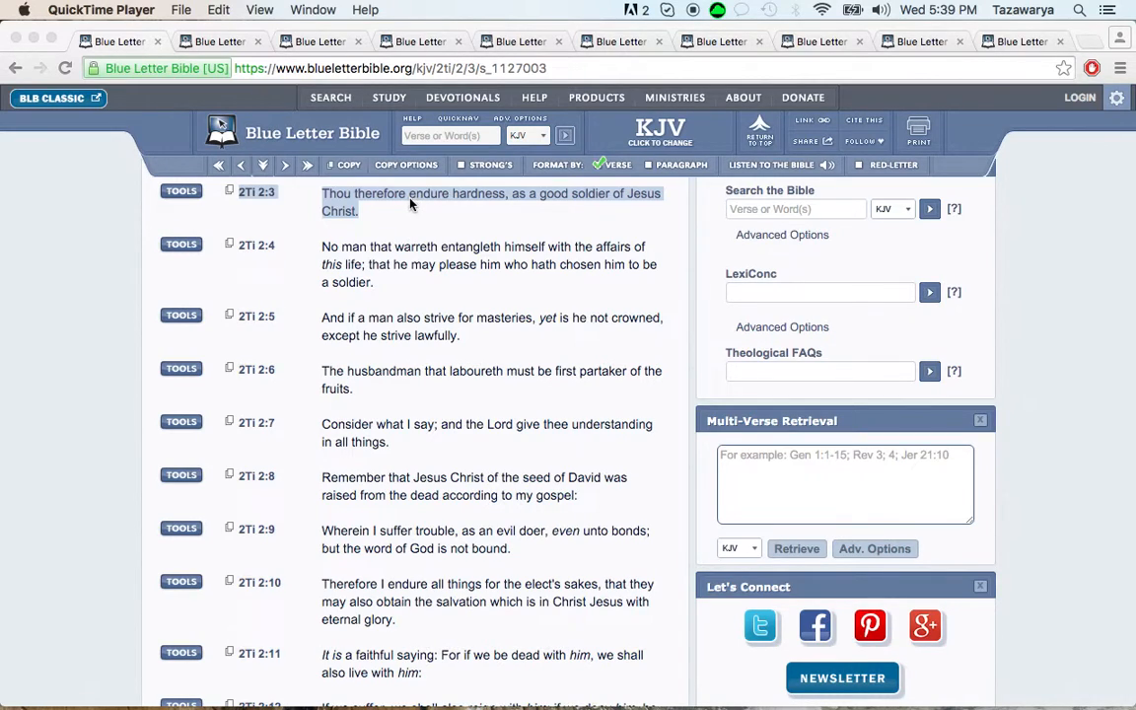
{"action": "mouse_move", "coordinate": [331, 158]}
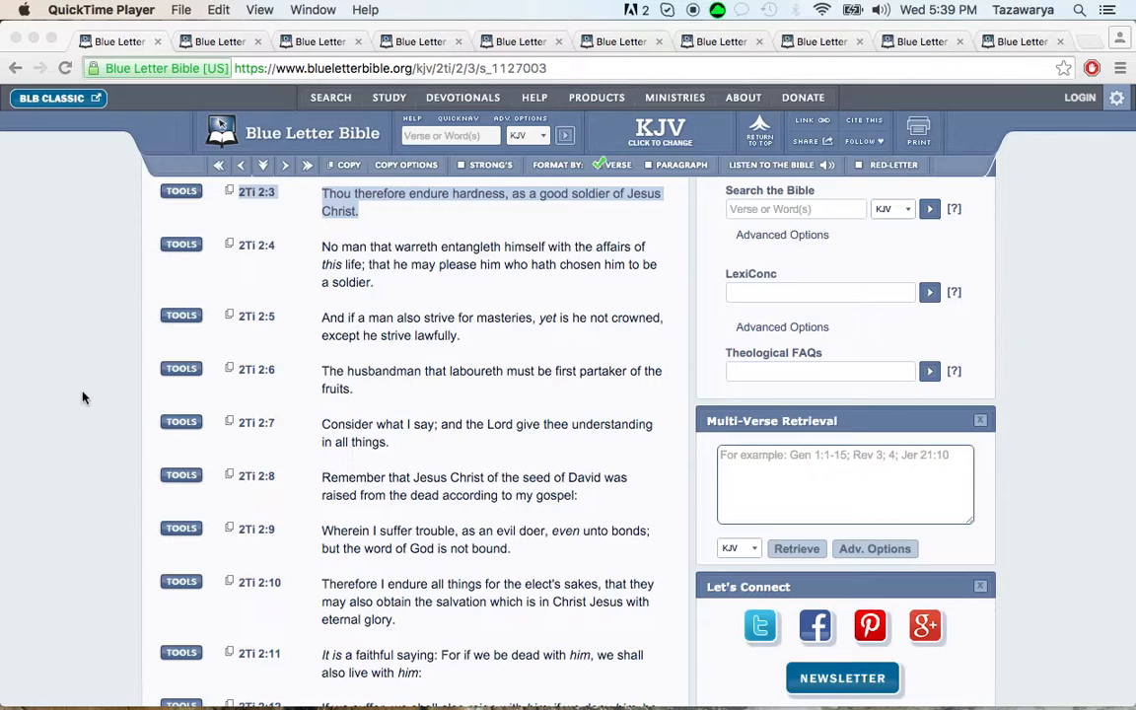
{"action": "mouse_move", "coordinate": [91, 296]}
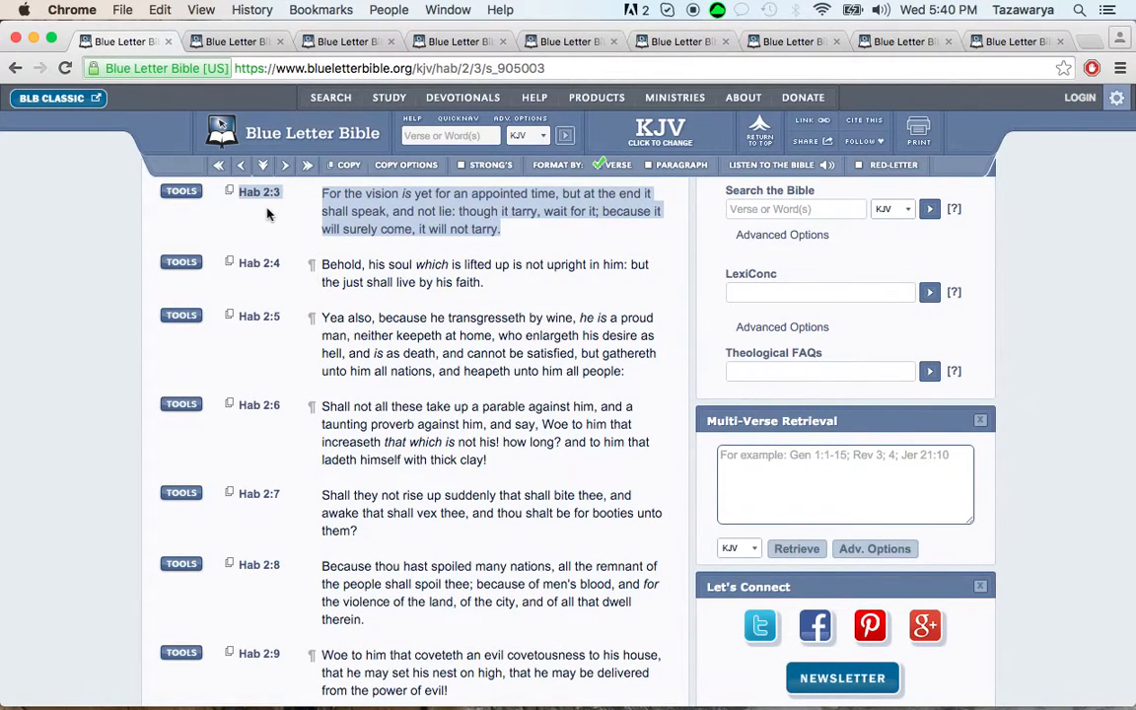
{"action": "mouse_move", "coordinate": [303, 201]}
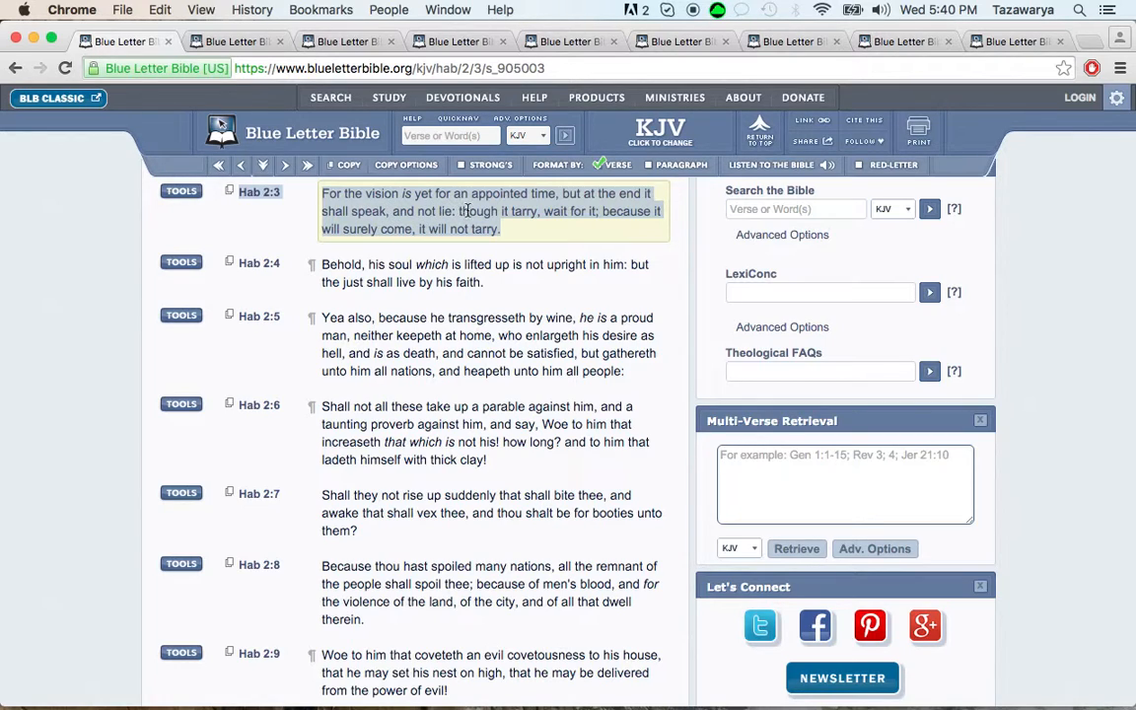
{"action": "mouse_move", "coordinate": [643, 217]}
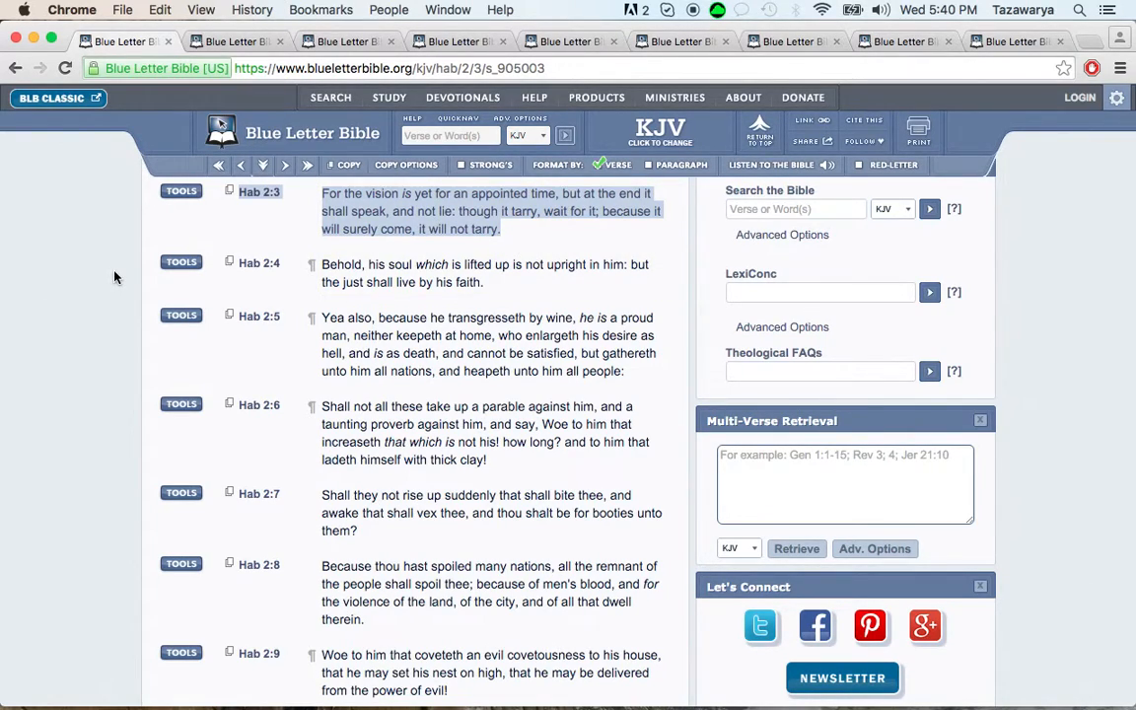
{"action": "left_click", "coordinate": [493, 211]}
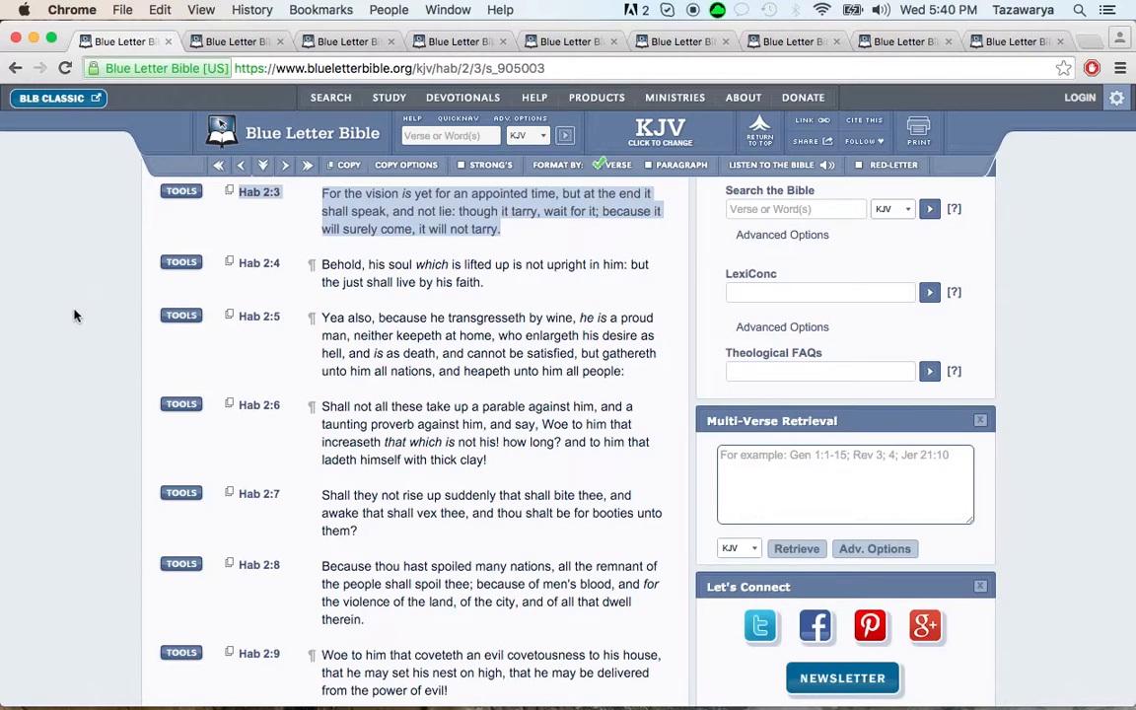
{"action": "mouse_move", "coordinate": [81, 297]}
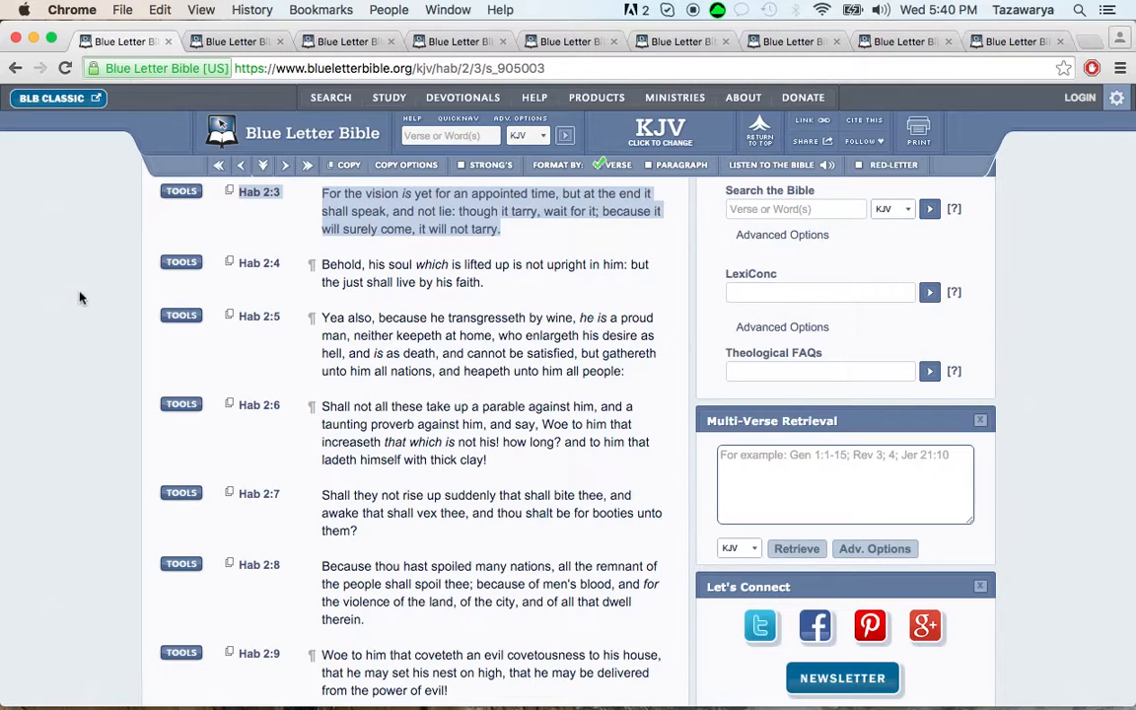
{"action": "mouse_move", "coordinate": [37, 233]}
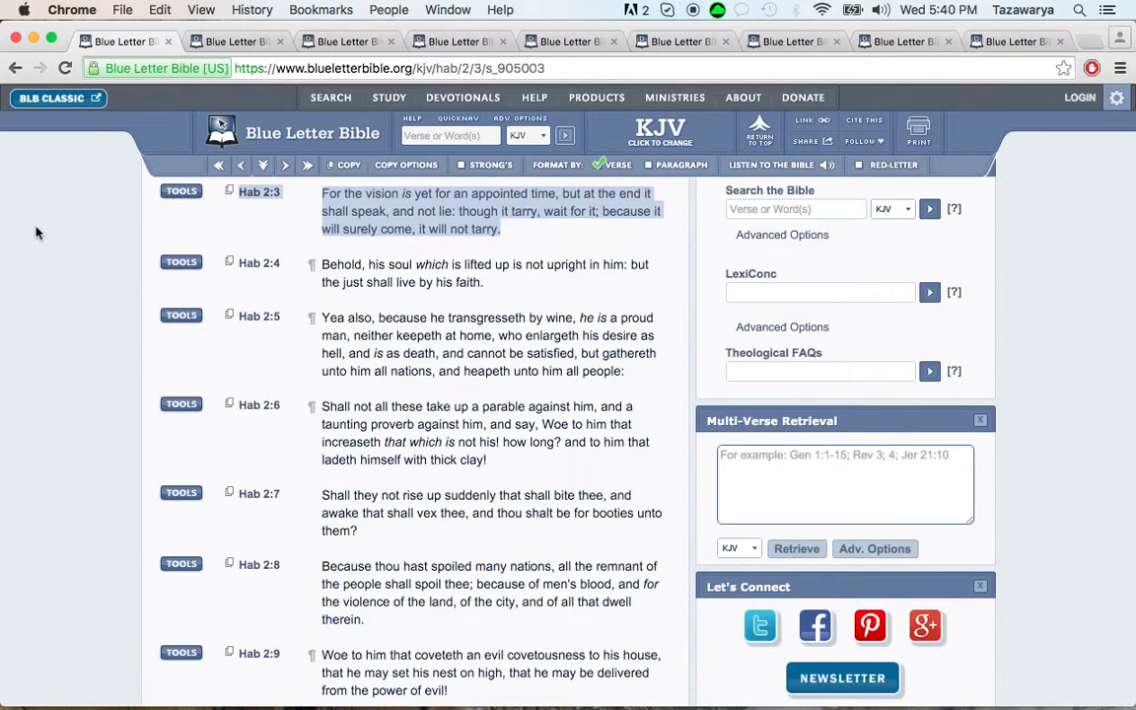
{"action": "mouse_move", "coordinate": [43, 229]}
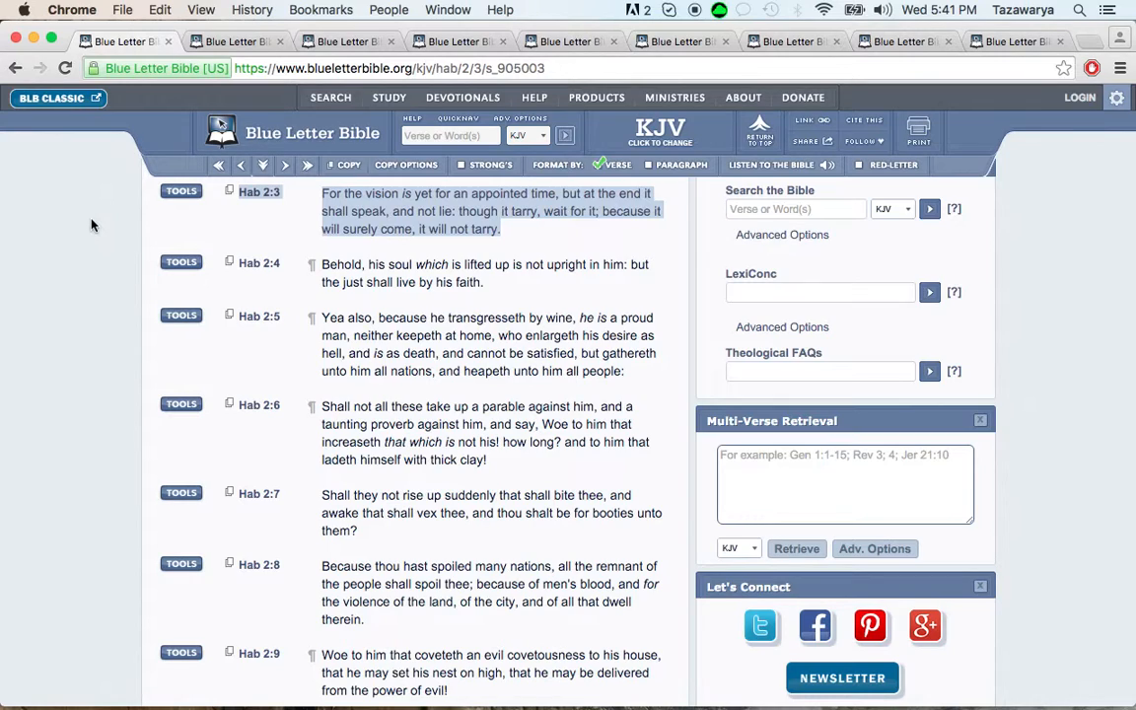
{"action": "mouse_move", "coordinate": [122, 178]}
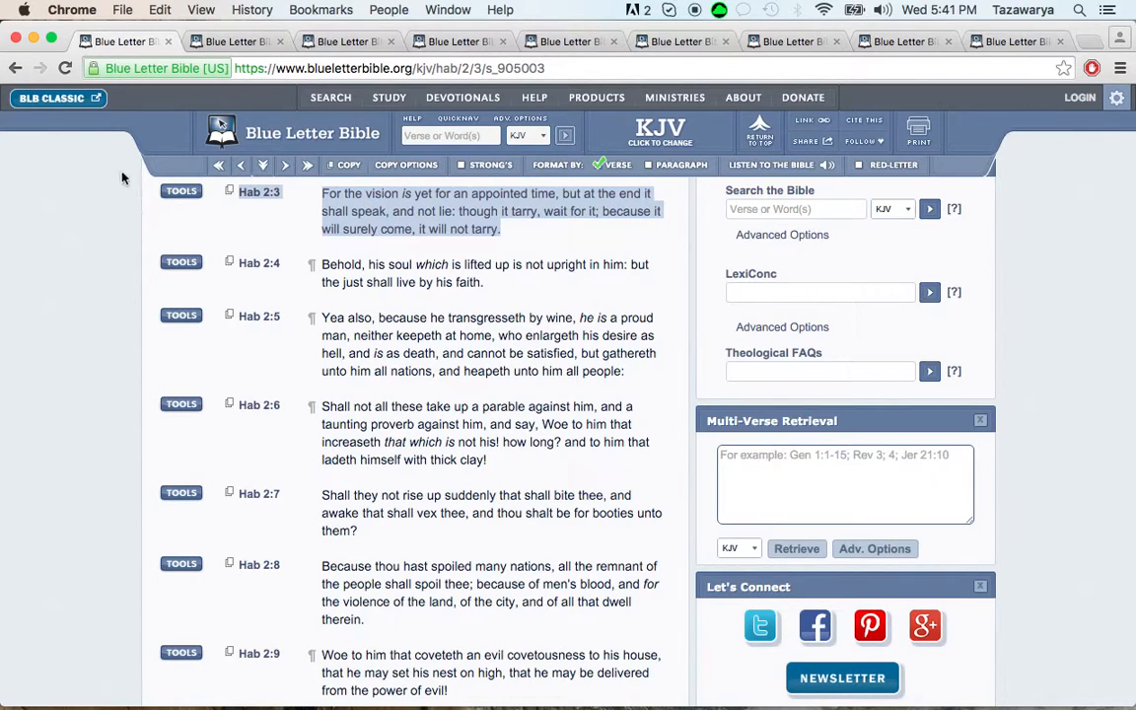
{"action": "mouse_move", "coordinate": [148, 65]}
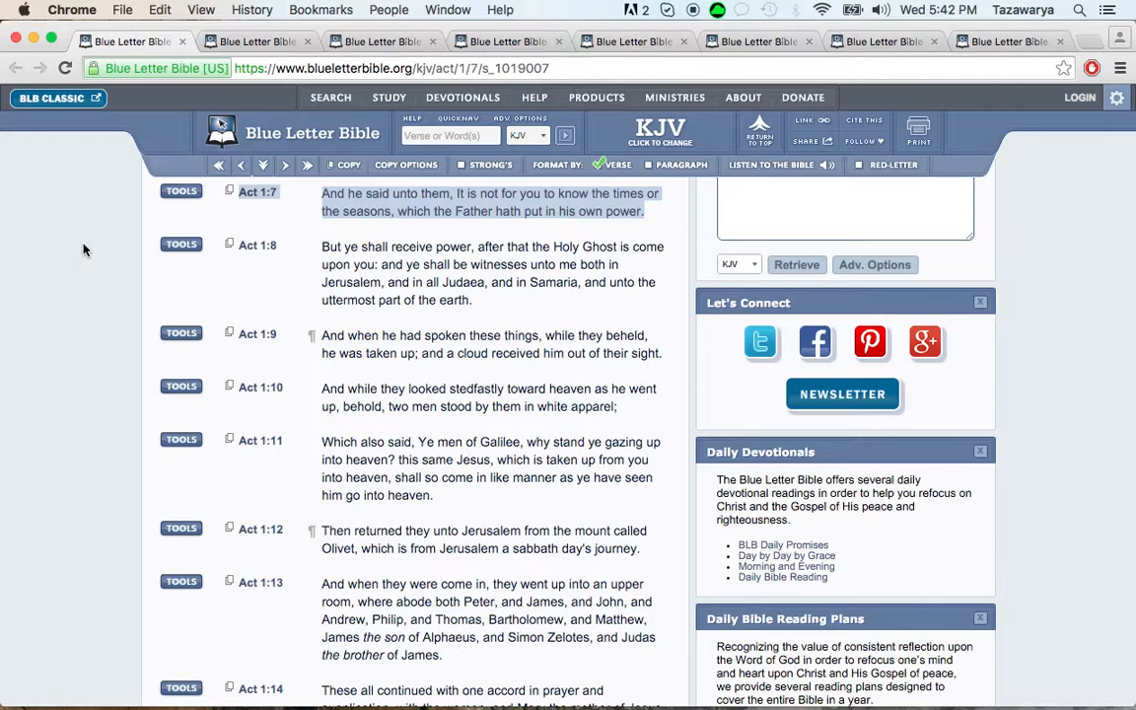
{"action": "mouse_move", "coordinate": [603, 237]}
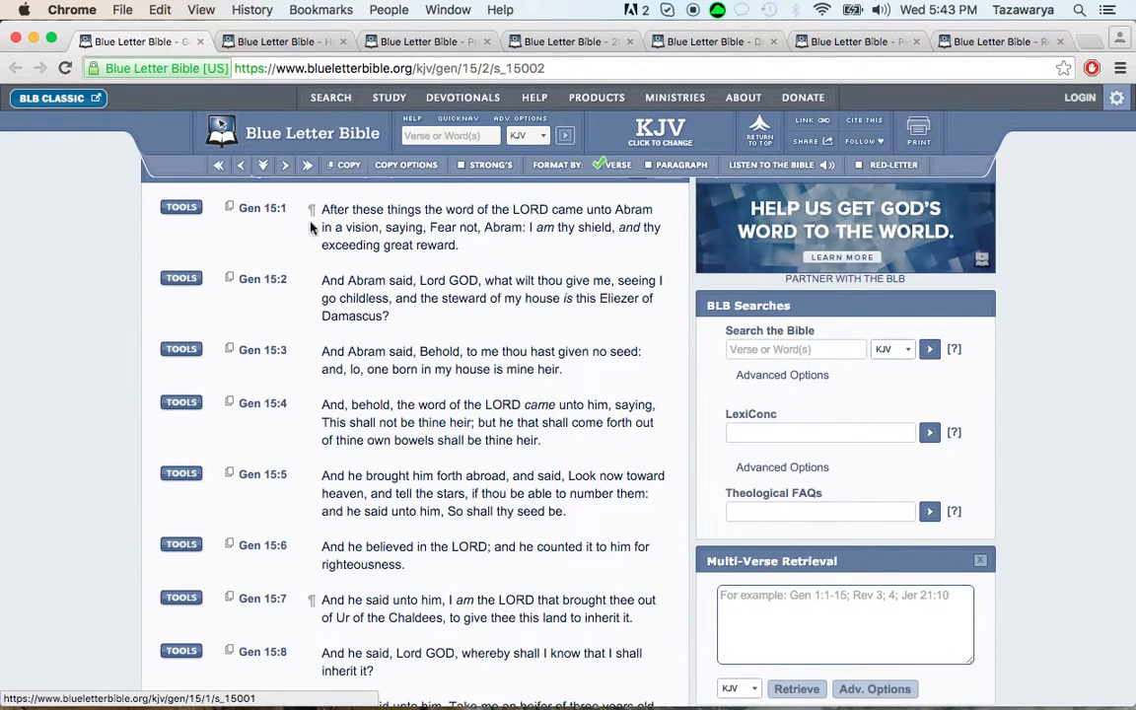
Highlight Genesis 15:1 and pick out its closing word 'reward', then read on past verse 1
{"action": "left_click", "coordinate": [443, 227]}
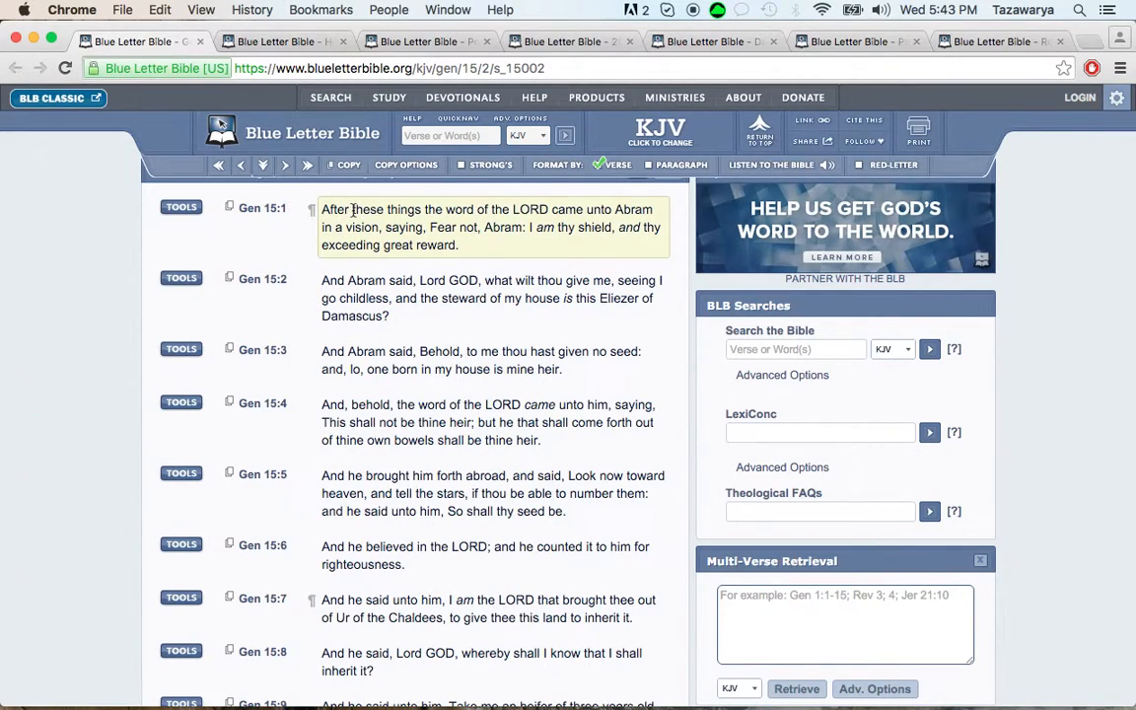
{"action": "left_click_drag", "start_coordinate": [355, 209], "coordinate": [552, 209]}
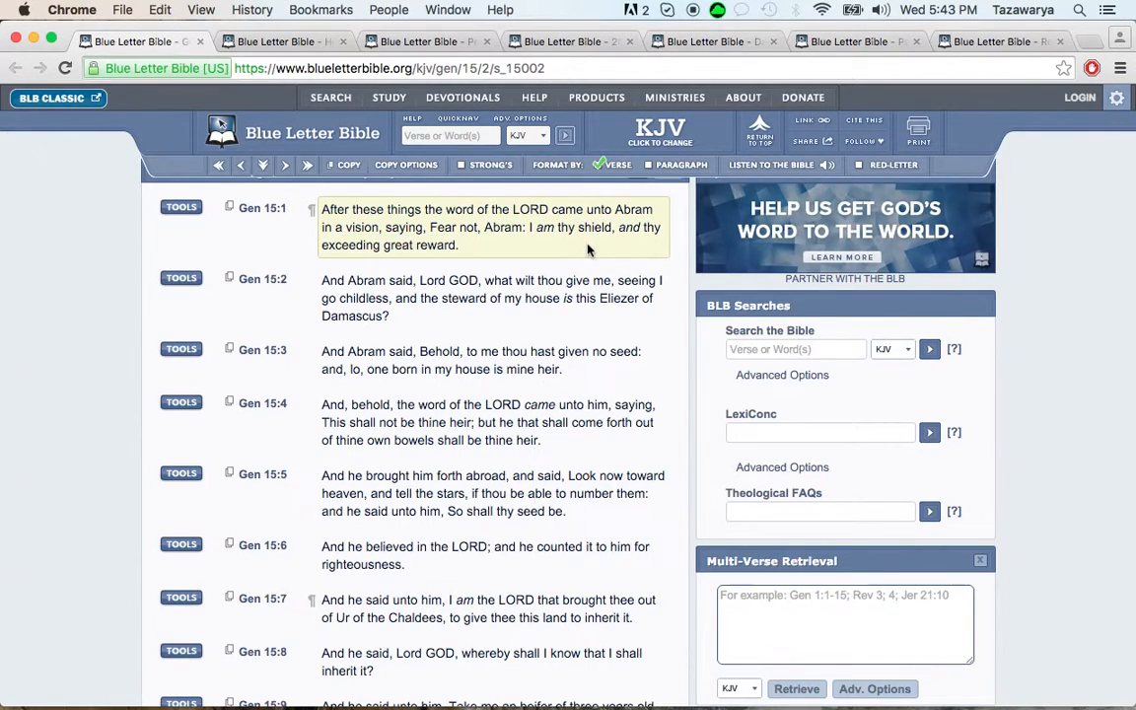
{"action": "double_click", "coordinate": [434, 245]}
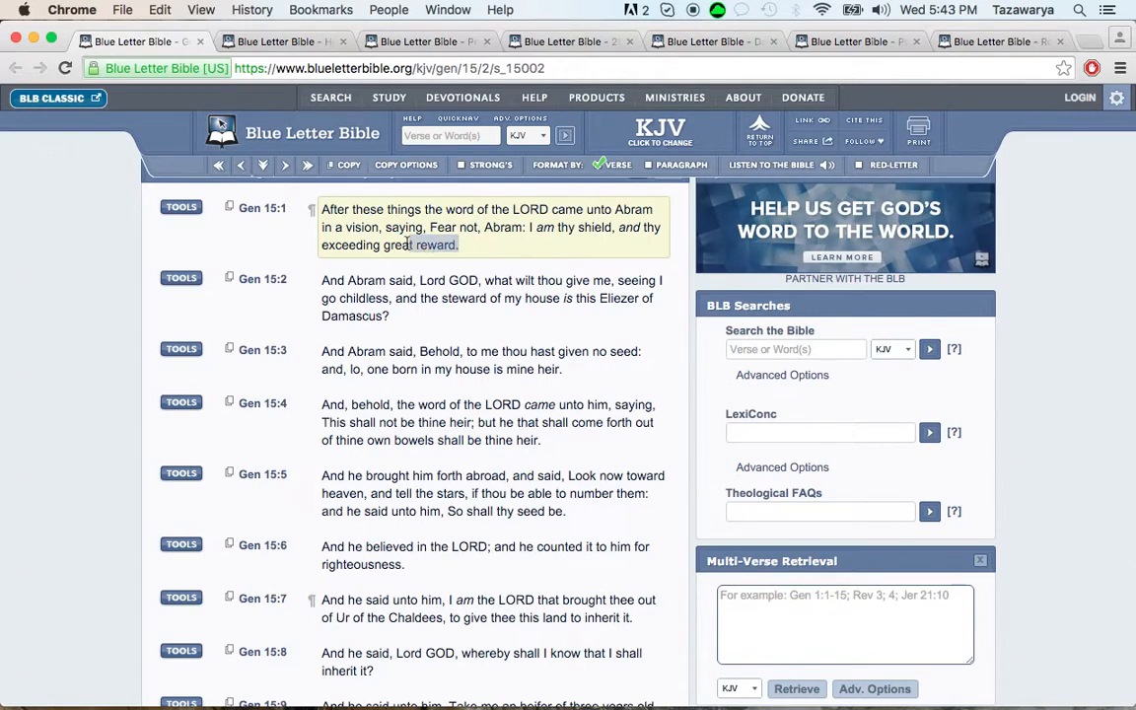
{"action": "mouse_move", "coordinate": [511, 248]}
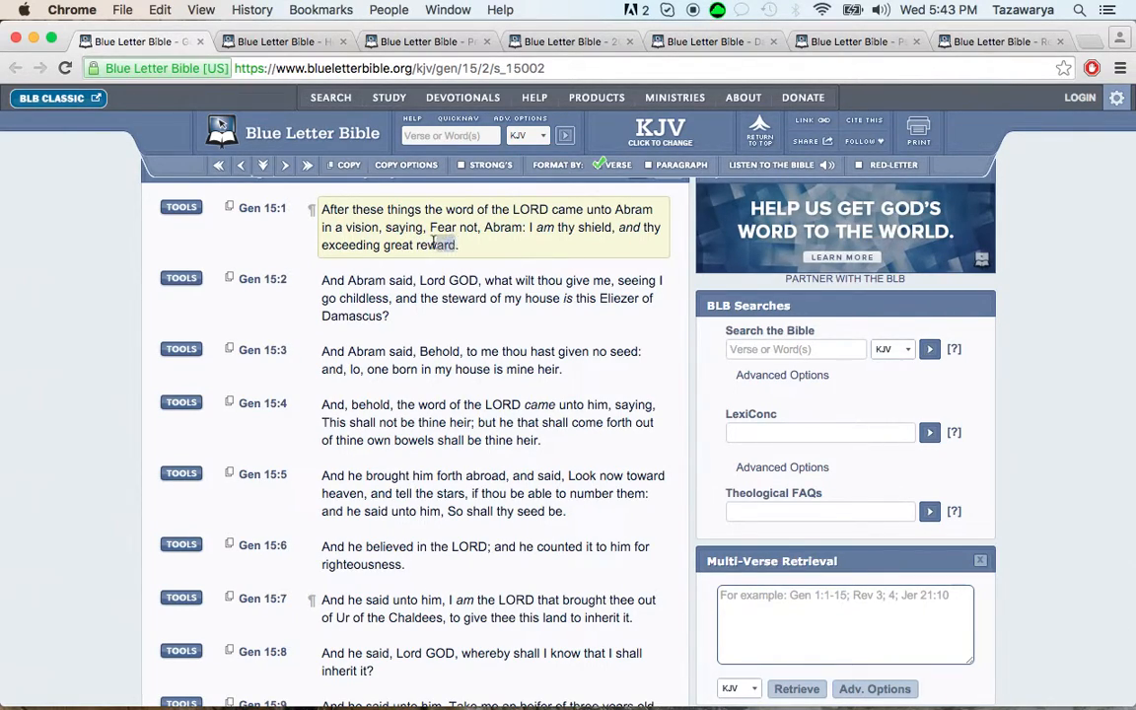
{"action": "double_click", "coordinate": [434, 245]}
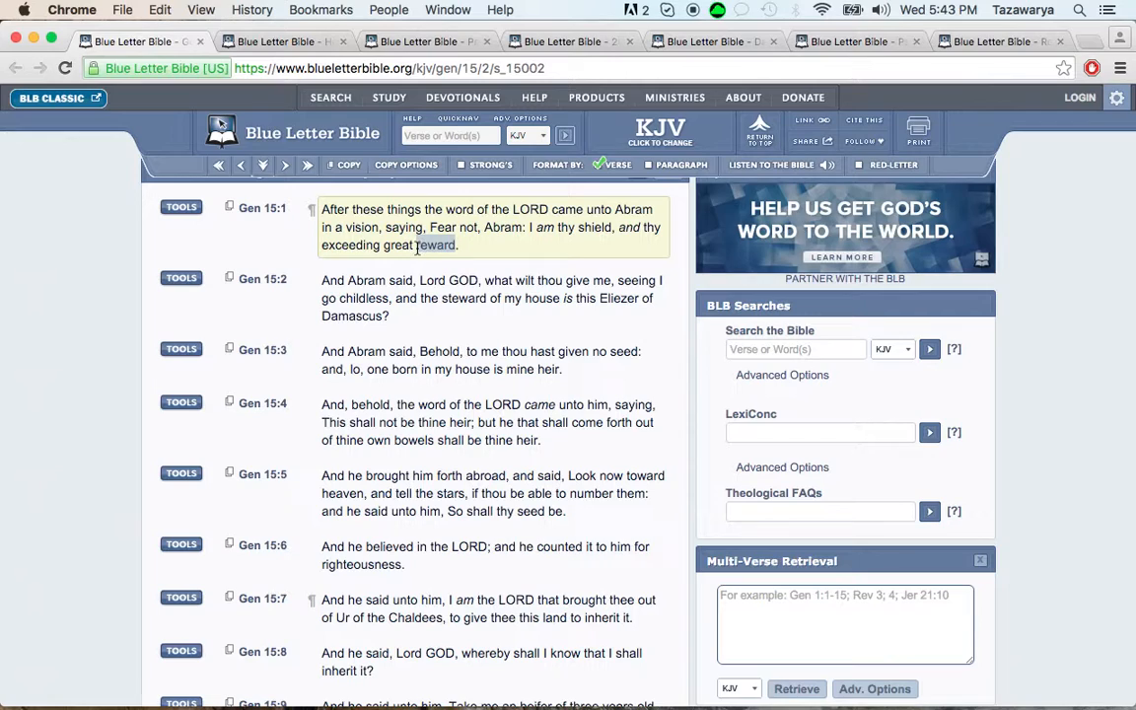
{"action": "scroll", "scroll_direction": "down", "scroll_amount": 3}
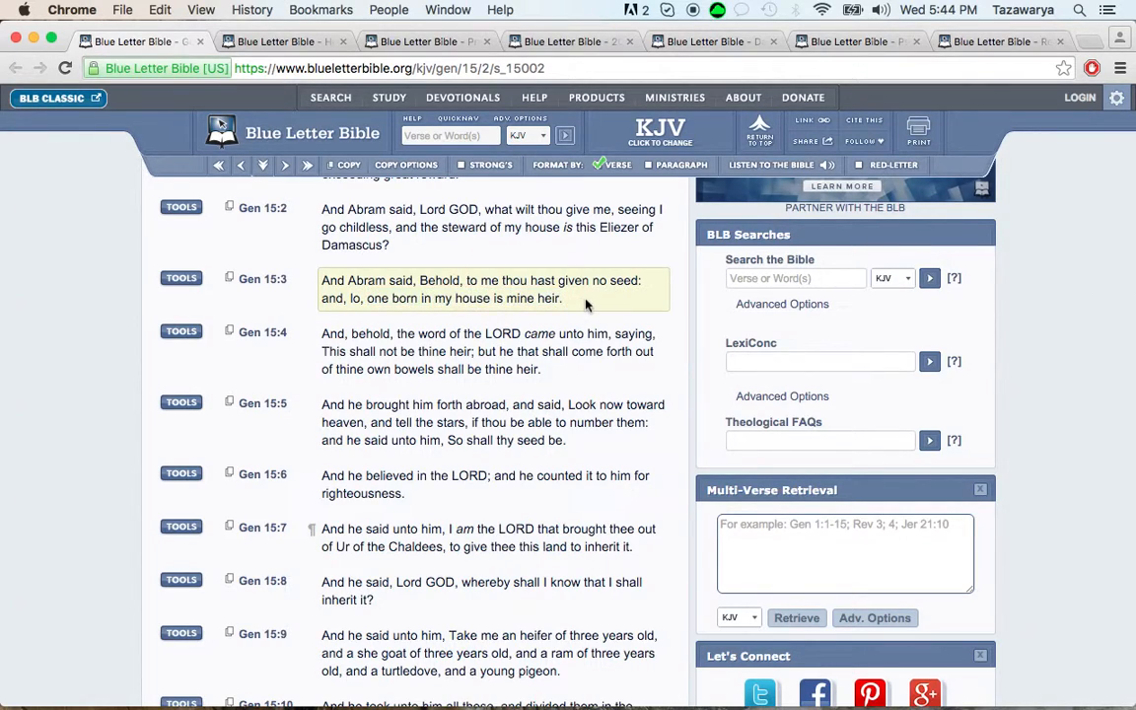
{"action": "scroll", "scroll_direction": "down", "scroll_amount": 3}
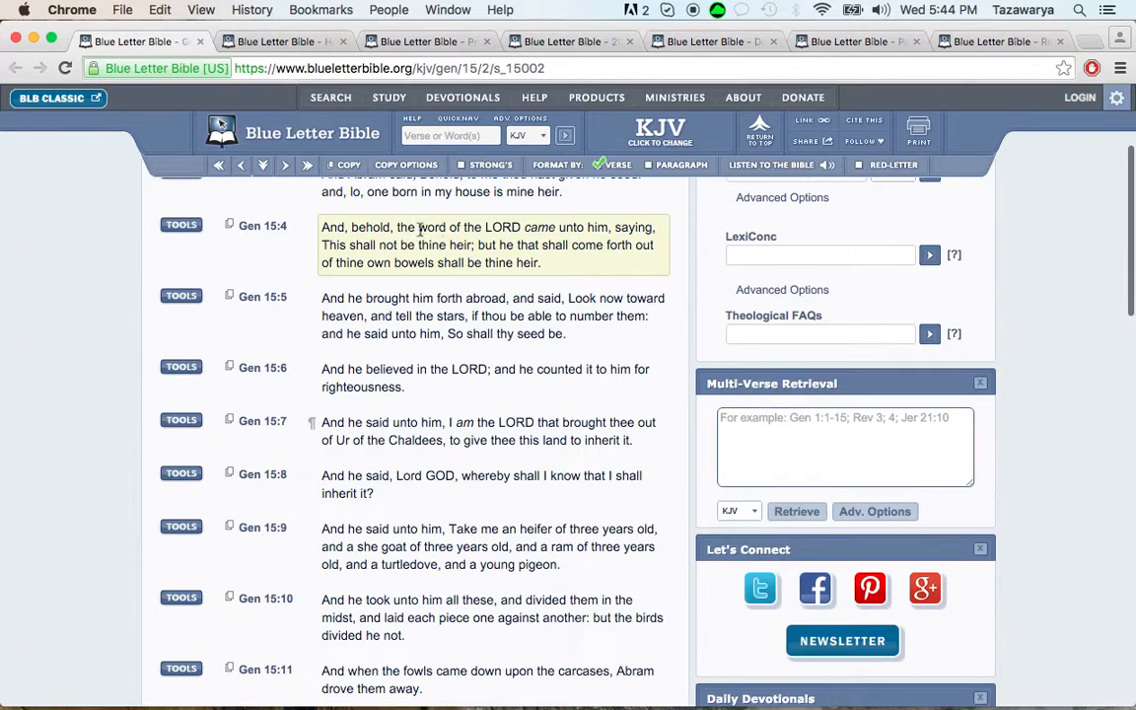
{"action": "left_click_drag", "start_coordinate": [418, 227], "coordinate": [655, 227]}
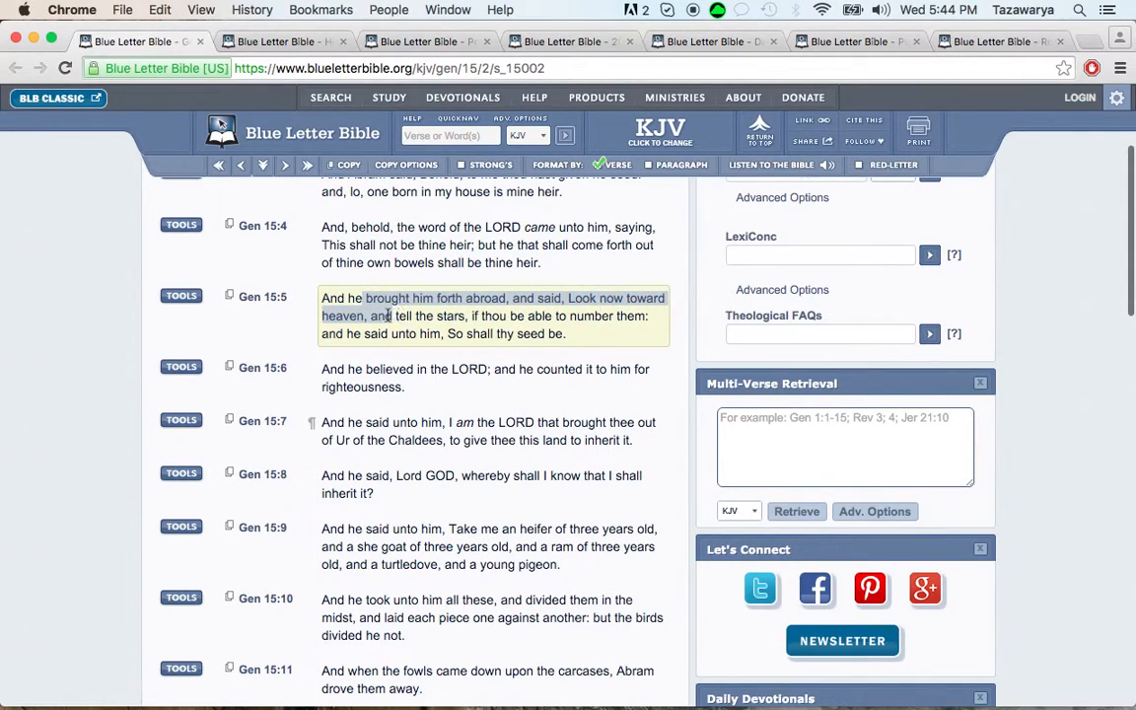
{"action": "double_click", "coordinate": [414, 315]}
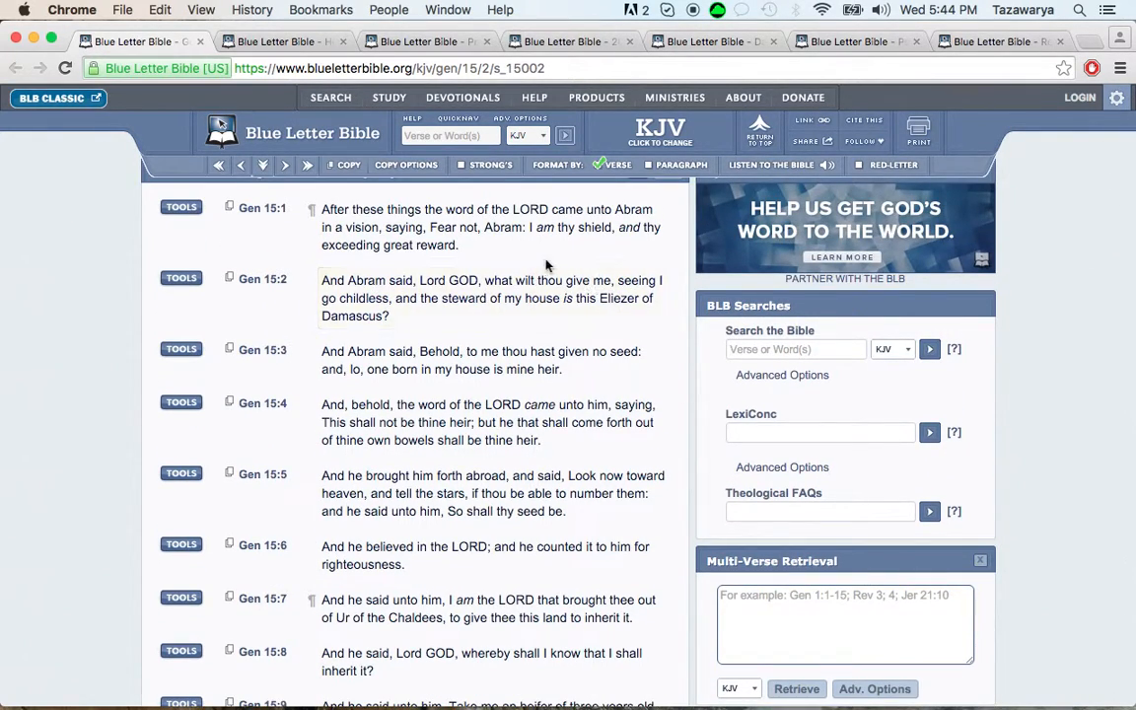
Highlight Genesis 15:6 and pick out the word 'righteousness' in it
{"action": "double_click", "coordinate": [501, 226]}
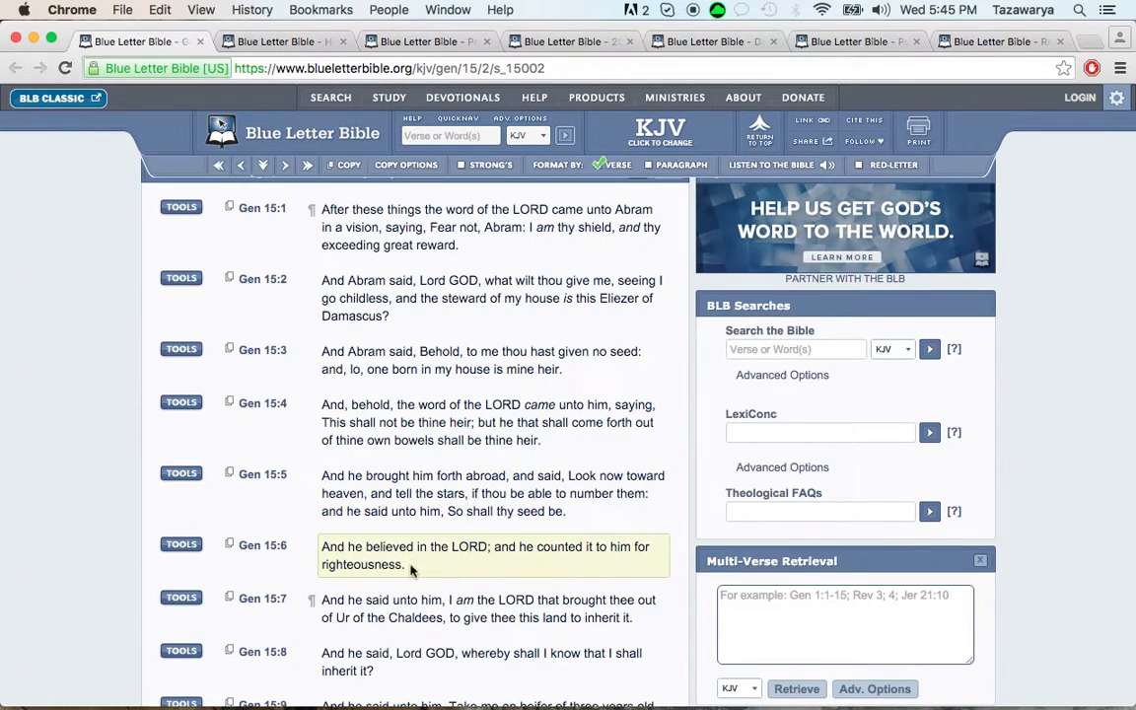
{"action": "double_click", "coordinate": [363, 564]}
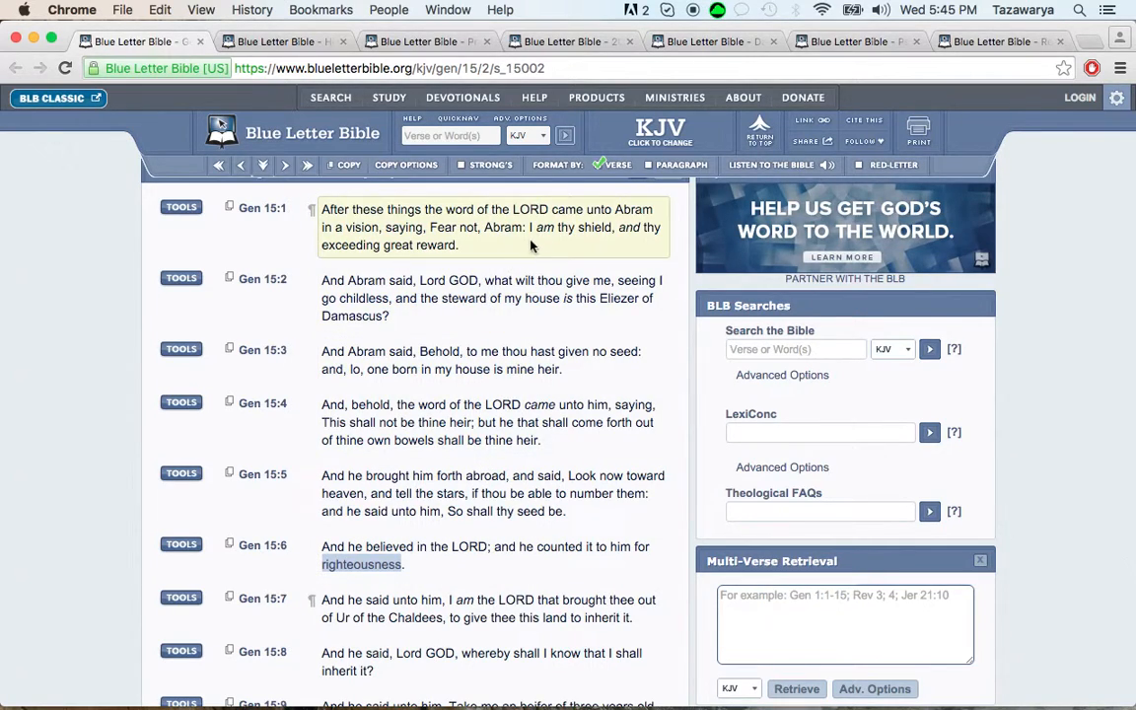
{"action": "mouse_move", "coordinate": [556, 240]}
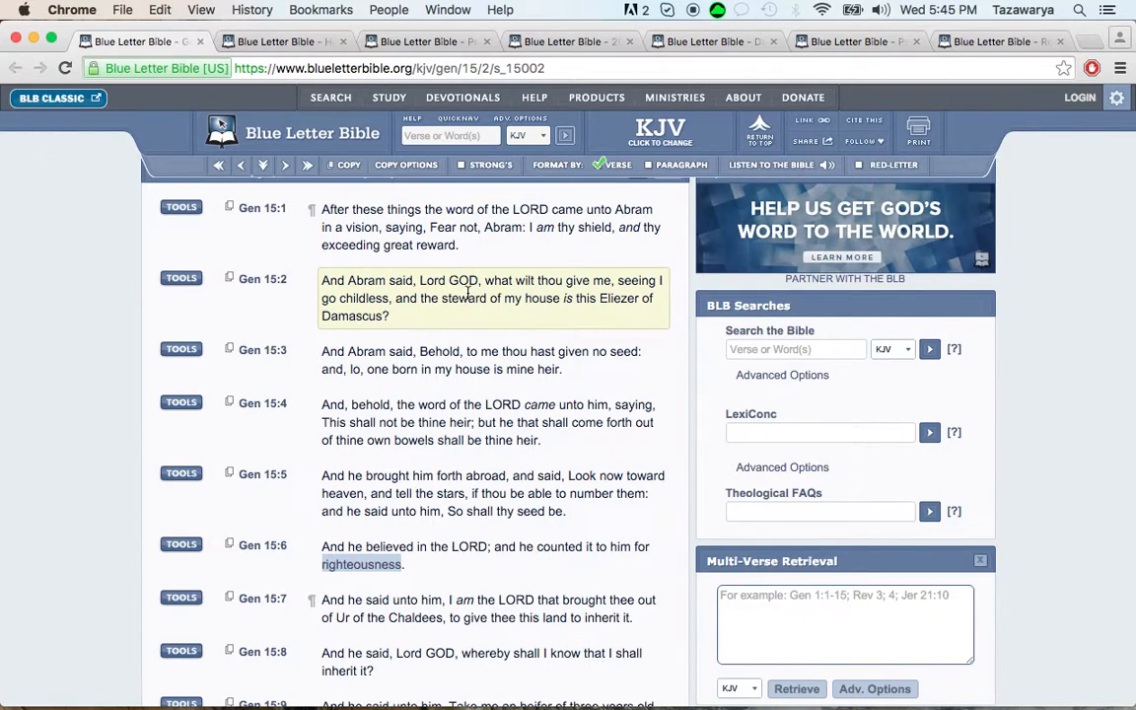
{"action": "mouse_move", "coordinate": [333, 314]}
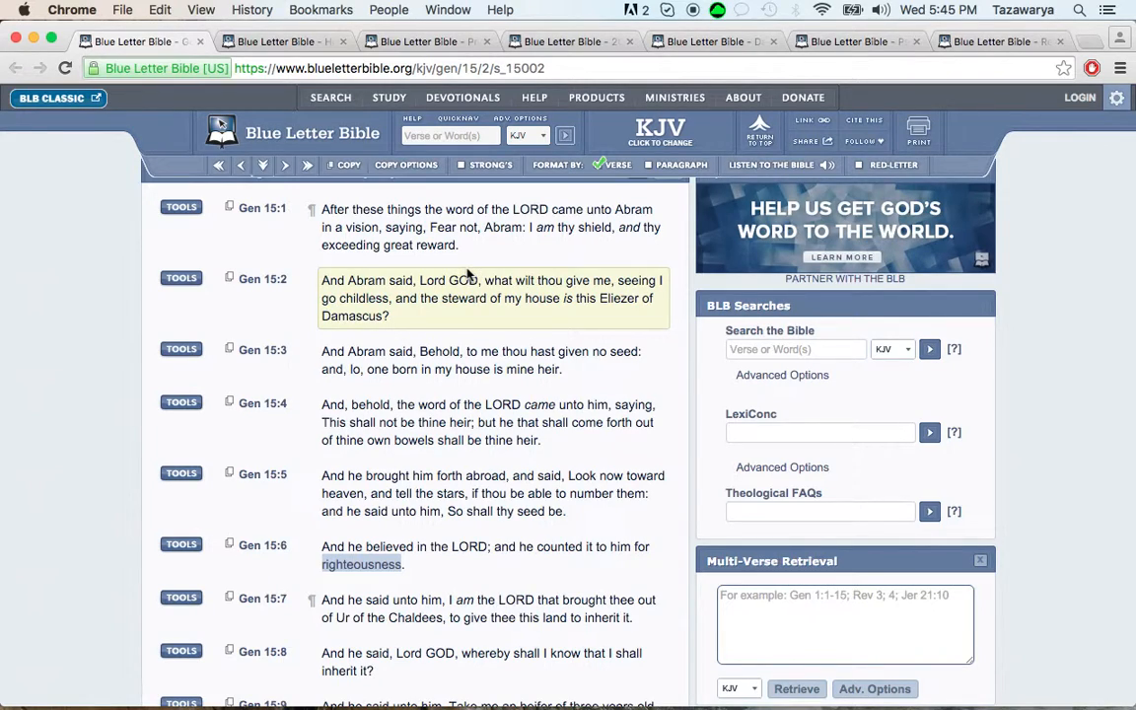
{"action": "mouse_move", "coordinate": [552, 320]}
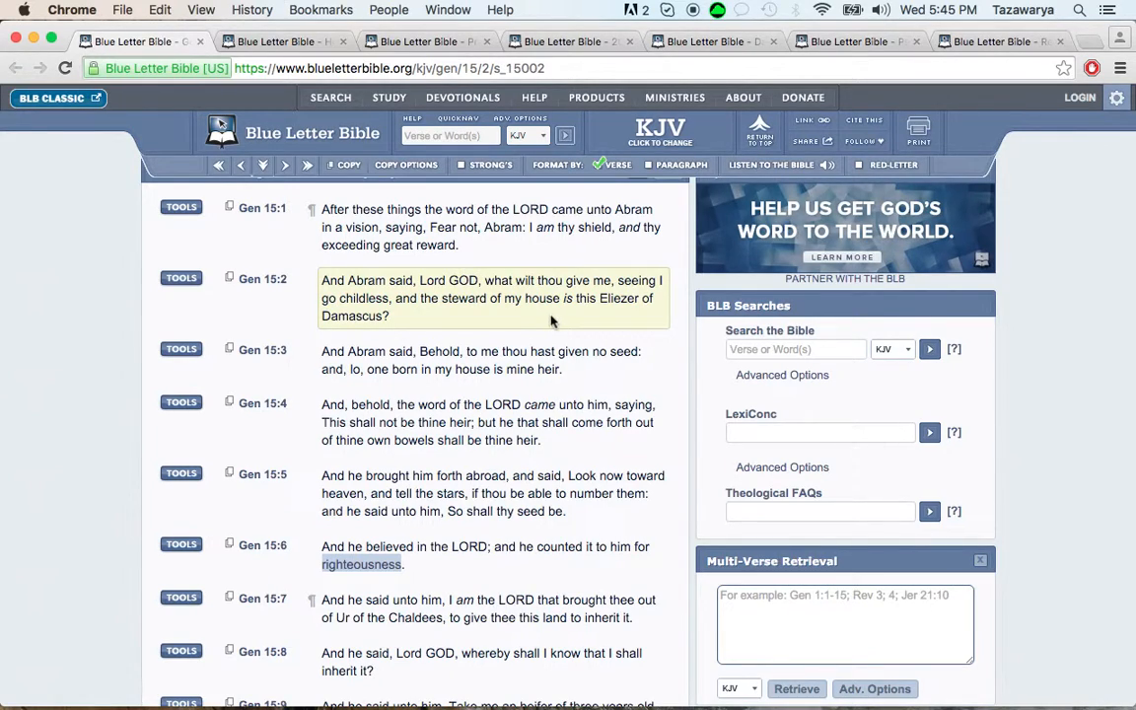
{"action": "mouse_move", "coordinate": [378, 320]}
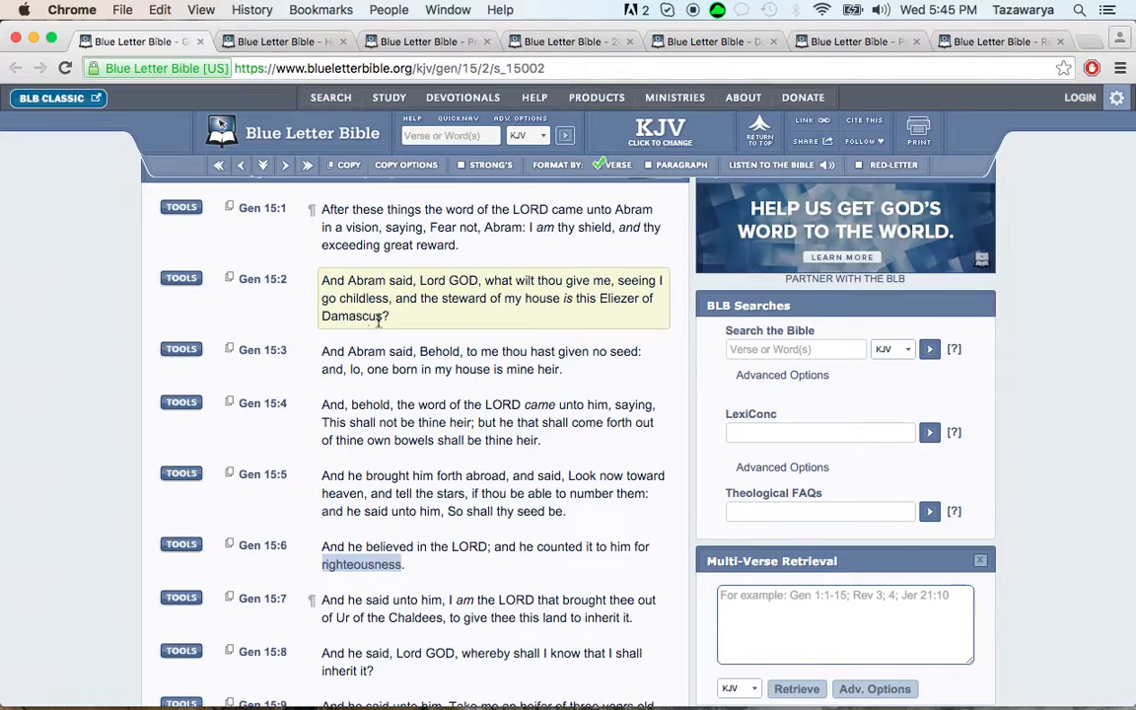
{"action": "mouse_move", "coordinate": [430, 332]}
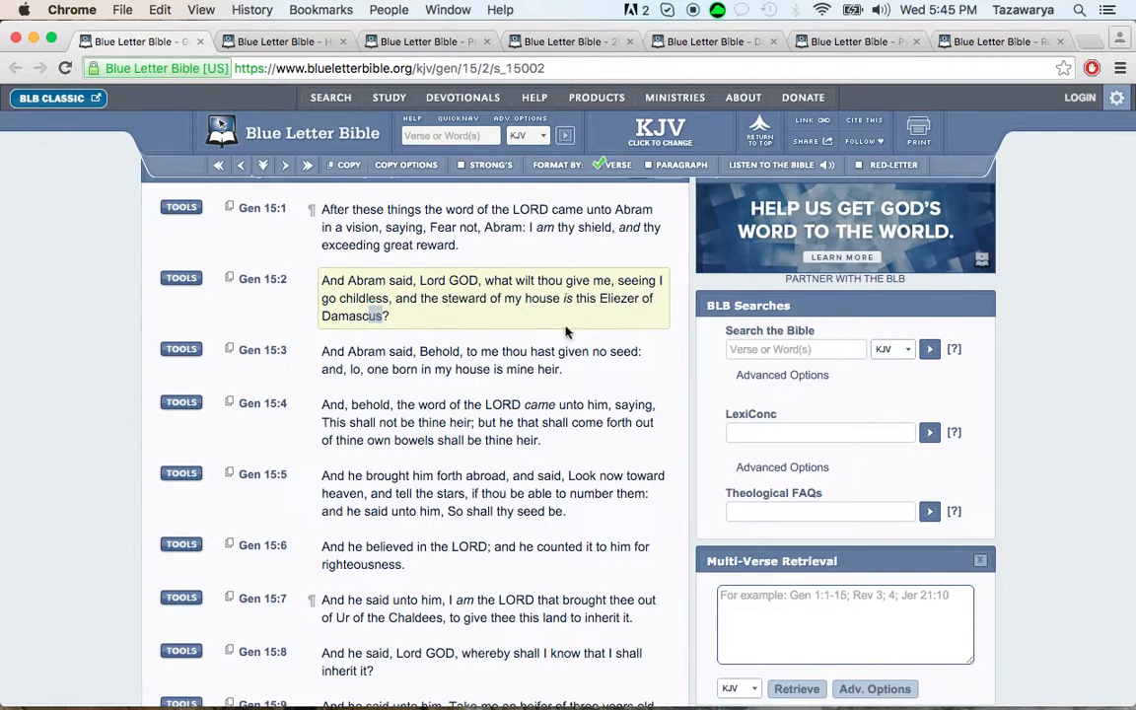
{"action": "mouse_move", "coordinate": [458, 314]}
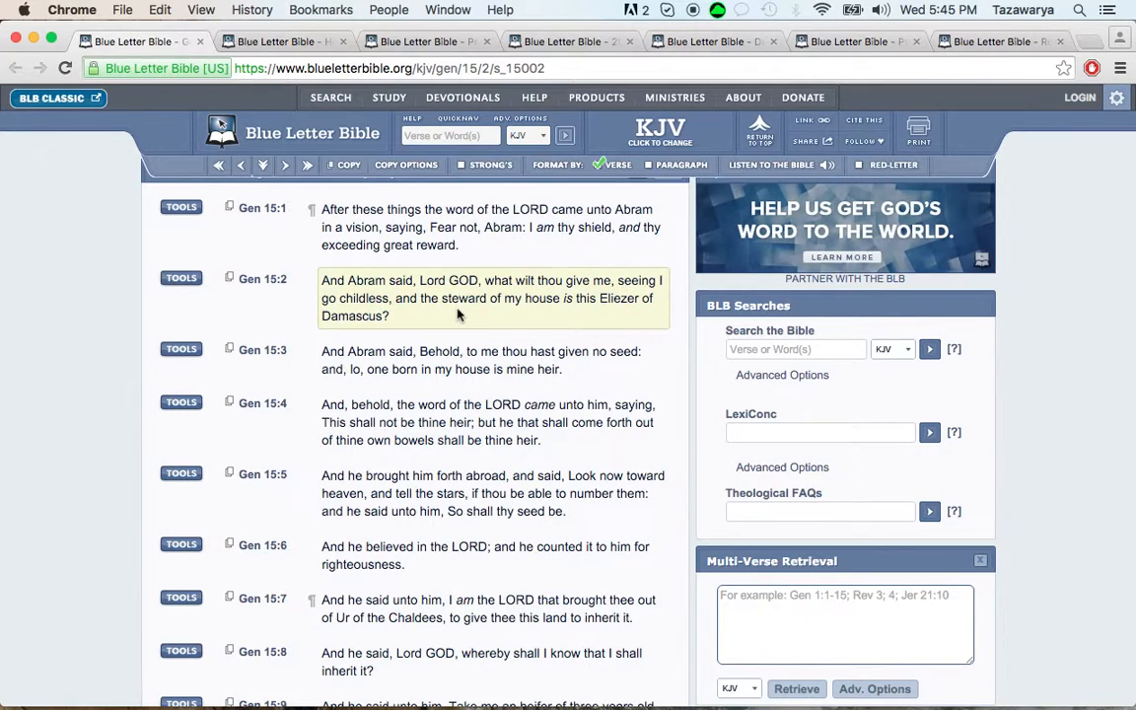
{"action": "mouse_move", "coordinate": [383, 317]}
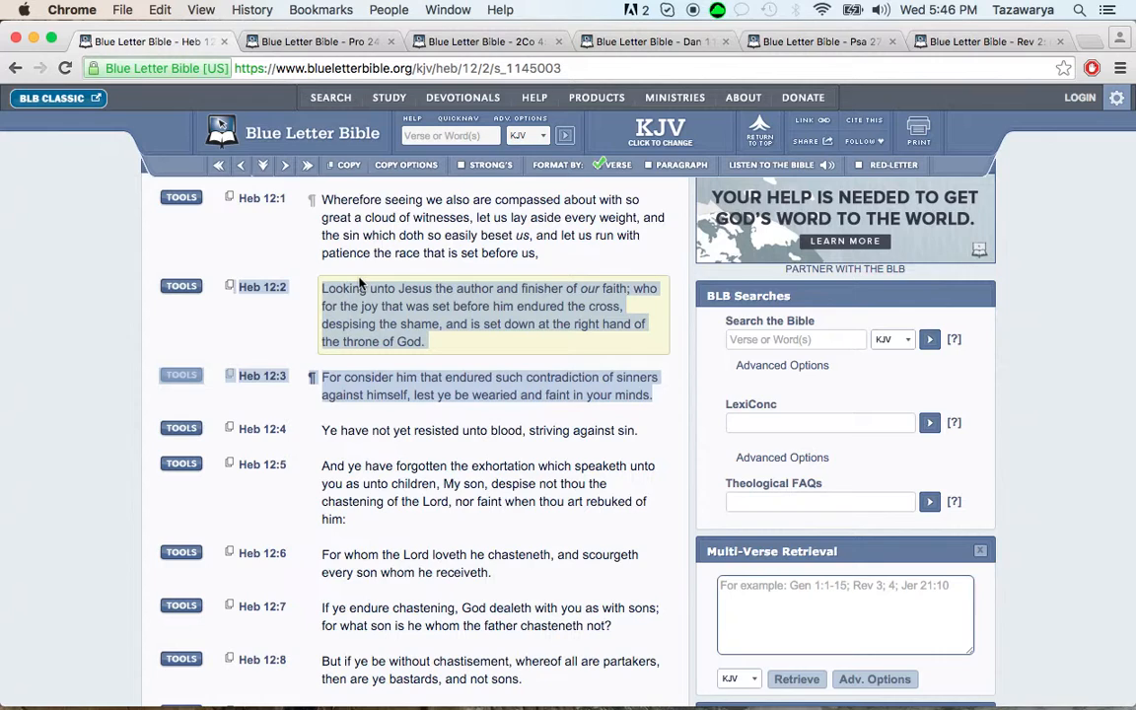
Highlight Hebrews 12:3, view the G2577 'be wearied' entry and return to the verse's Greek word list
{"action": "scroll", "scroll_direction": "down", "scroll_amount": 3}
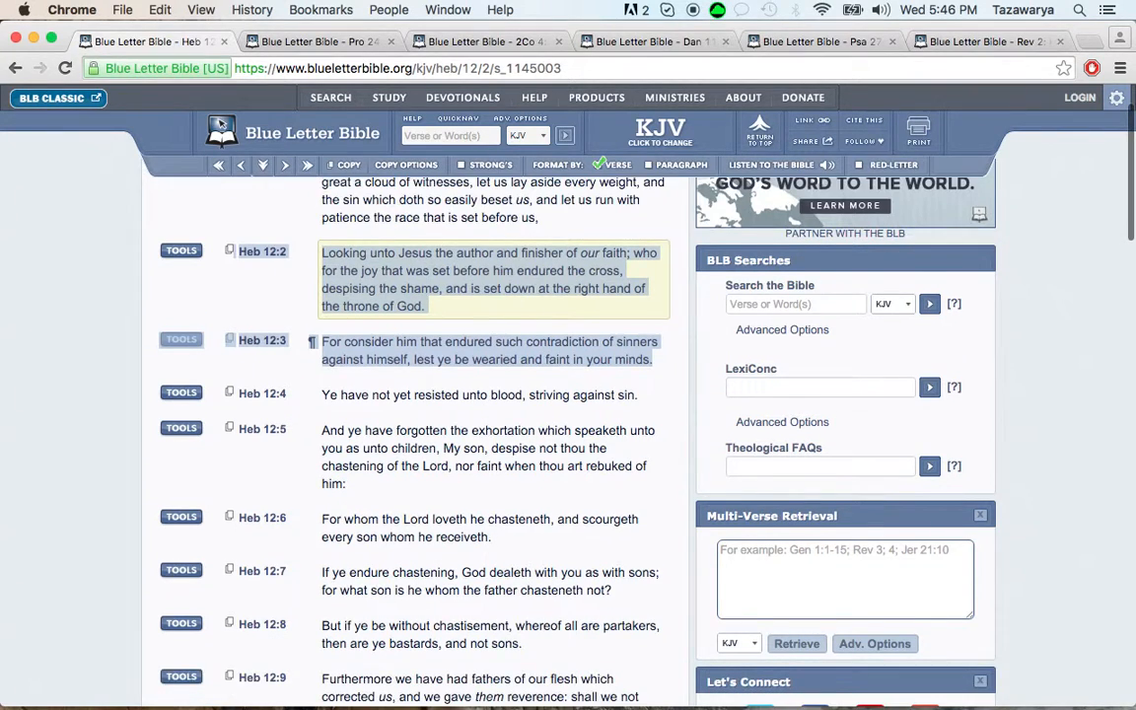
{"action": "scroll", "scroll_direction": "down", "scroll_amount": 3}
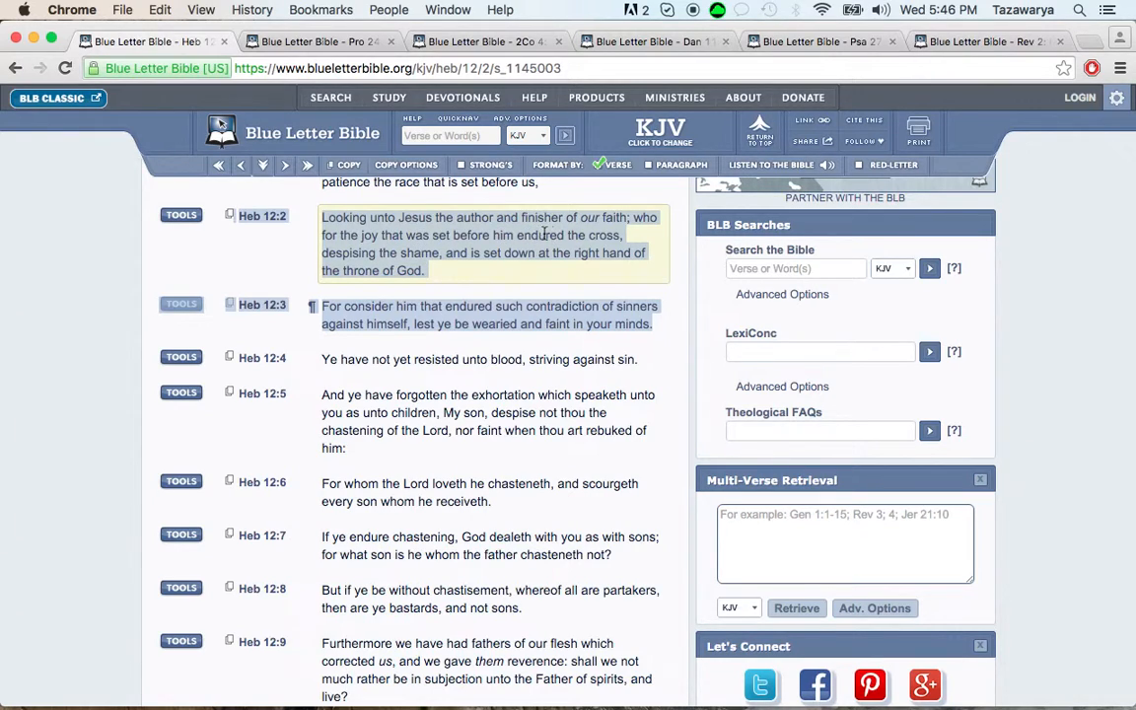
{"action": "mouse_move", "coordinate": [387, 253]}
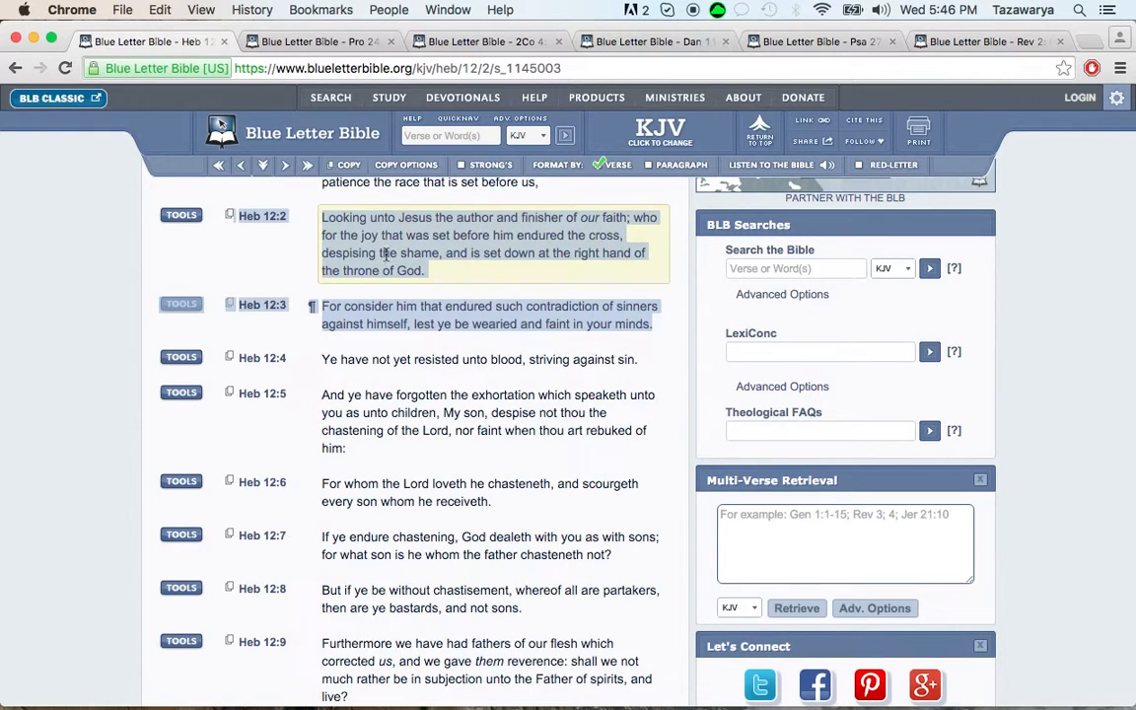
{"action": "mouse_move", "coordinate": [499, 248]}
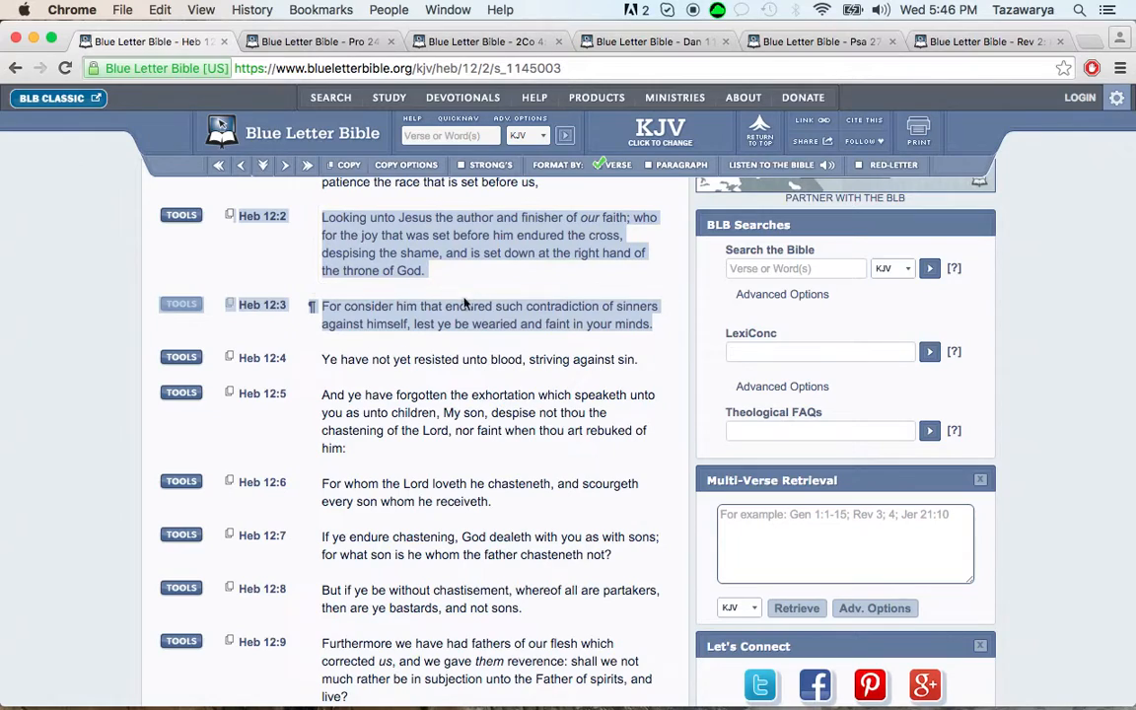
{"action": "left_click", "coordinate": [470, 315]}
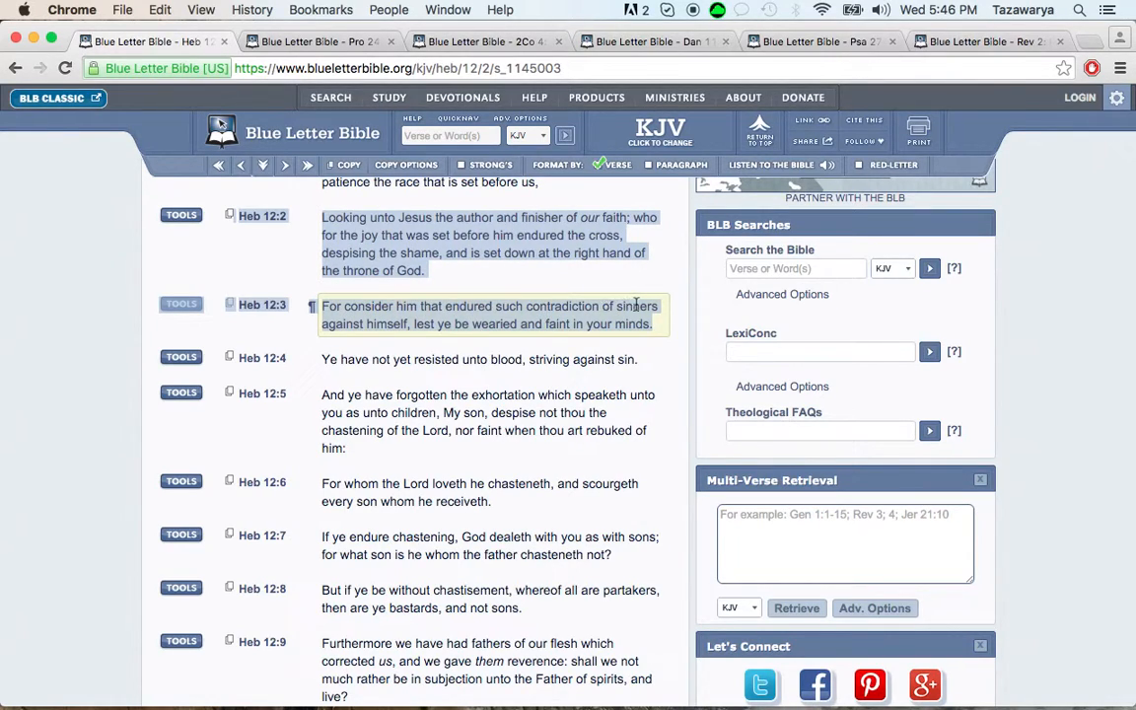
{"action": "mouse_move", "coordinate": [428, 323]}
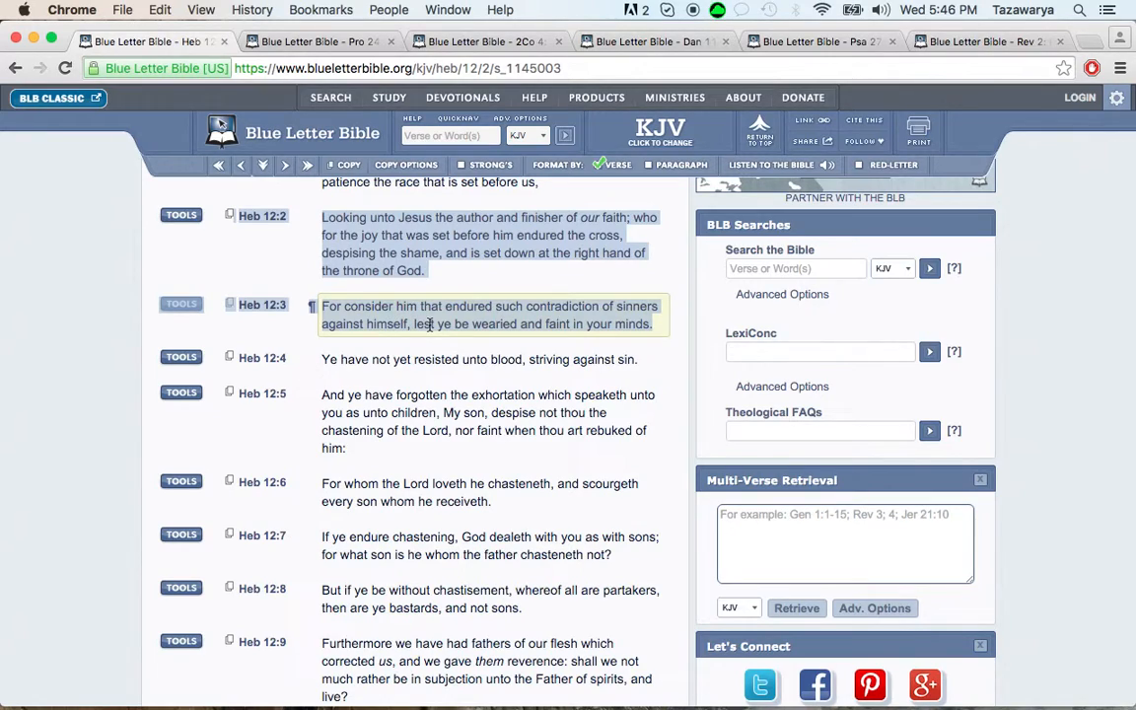
{"action": "mouse_move", "coordinate": [542, 323]}
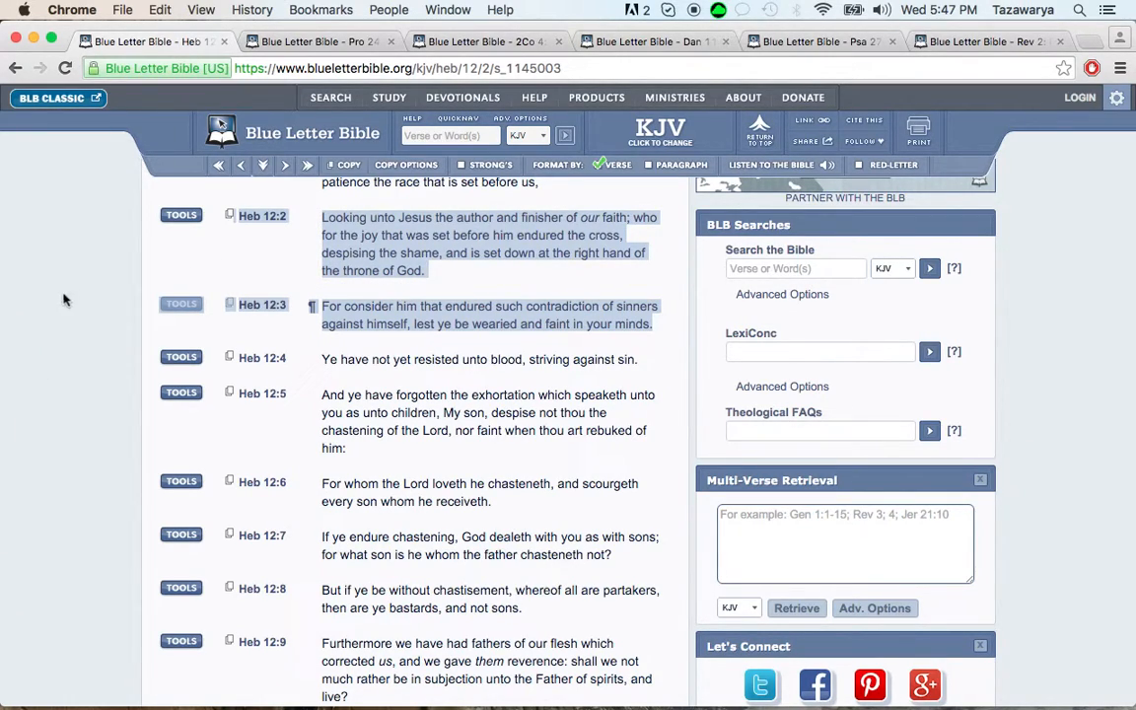
{"action": "mouse_move", "coordinate": [102, 304]}
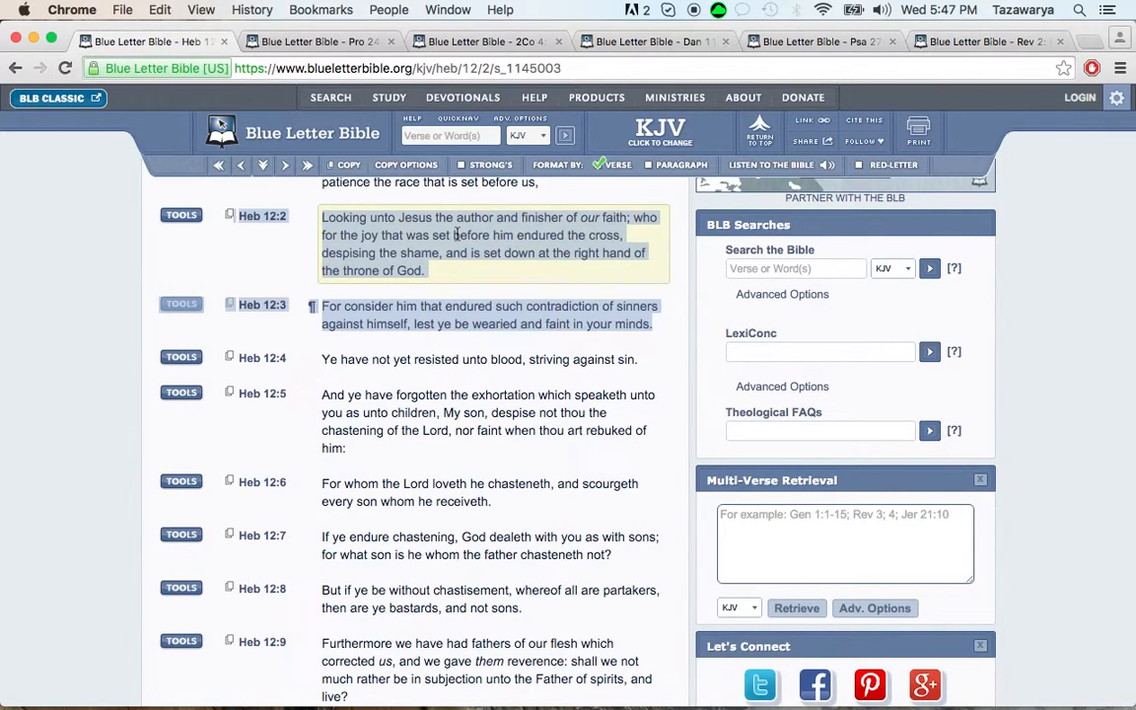
{"action": "mouse_move", "coordinate": [524, 276]}
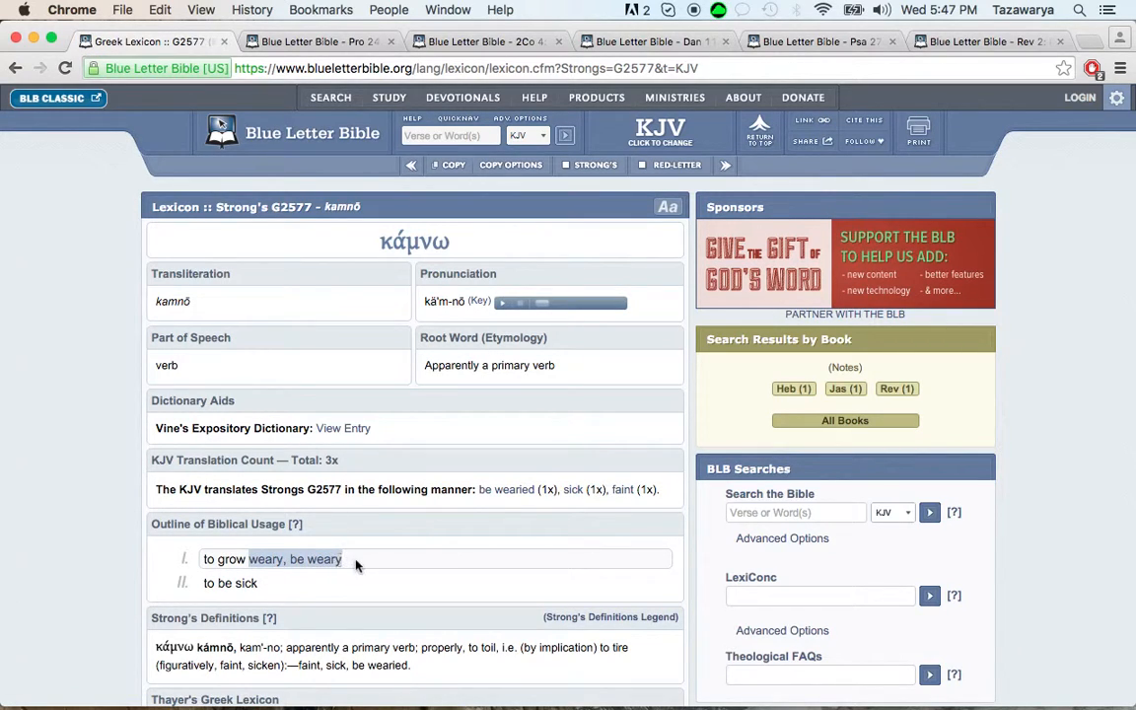
{"action": "left_click", "coordinate": [272, 560]}
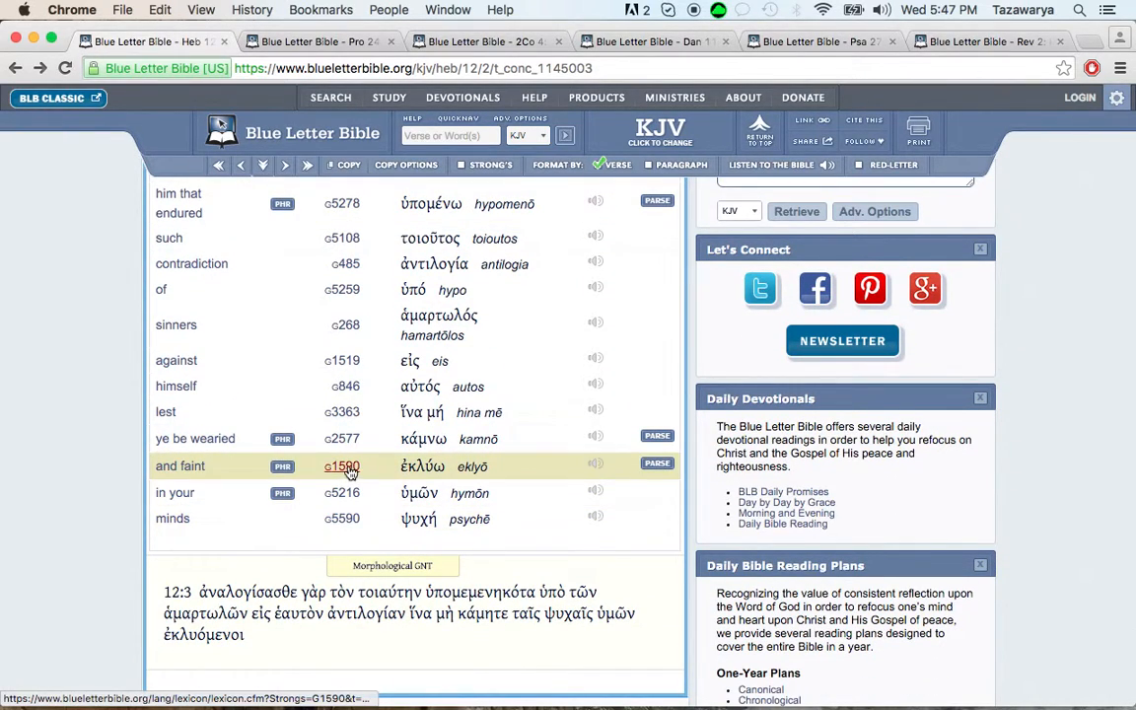
Open the Strong's G1590 eklyō entry for 'and faint' and pick out the definition 'to weaken'
{"action": "left_click", "coordinate": [343, 465]}
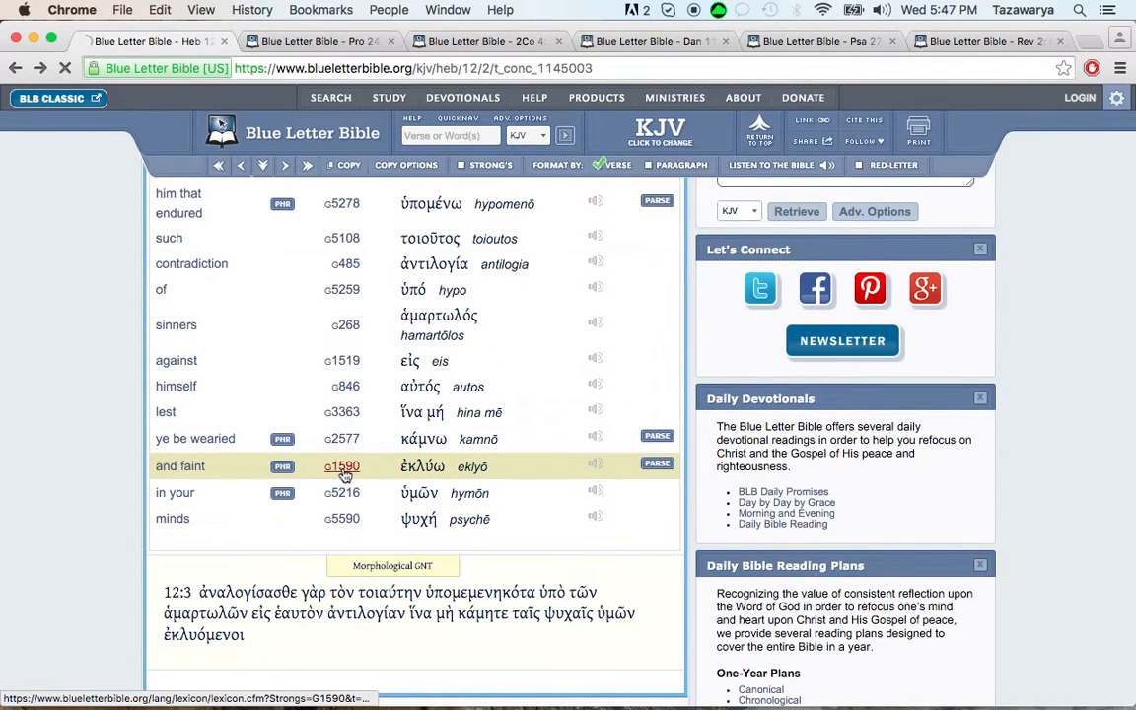
{"action": "left_click", "coordinate": [344, 465]}
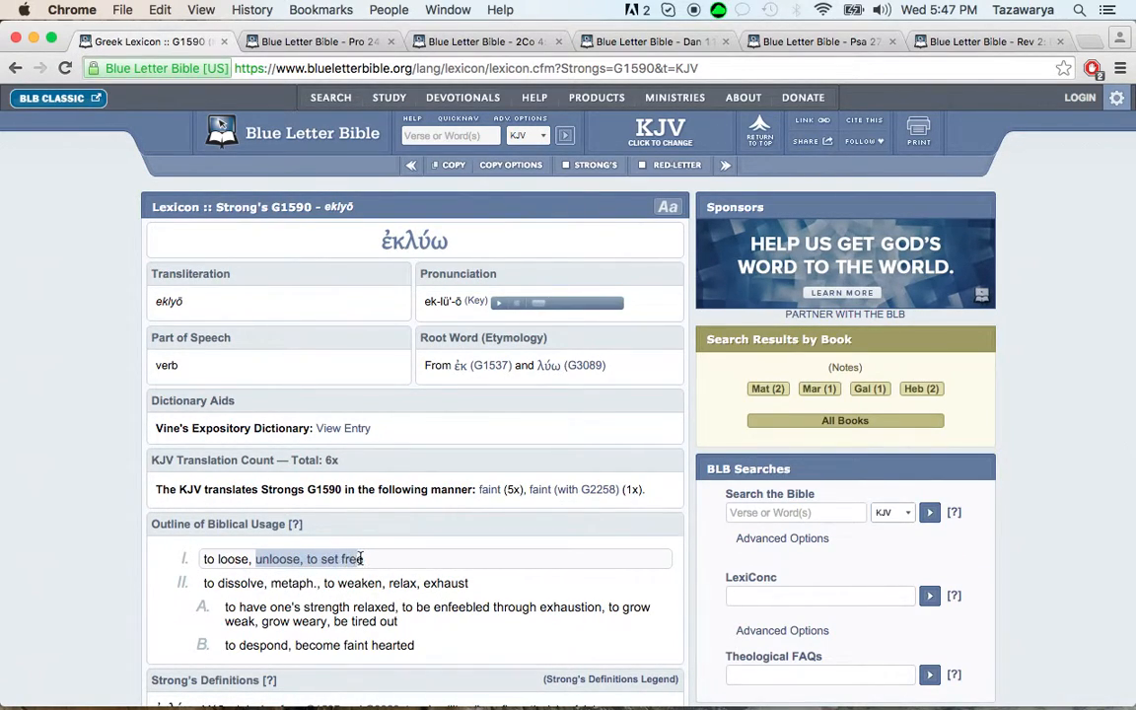
{"action": "scroll", "scroll_direction": "down", "scroll_amount": 3}
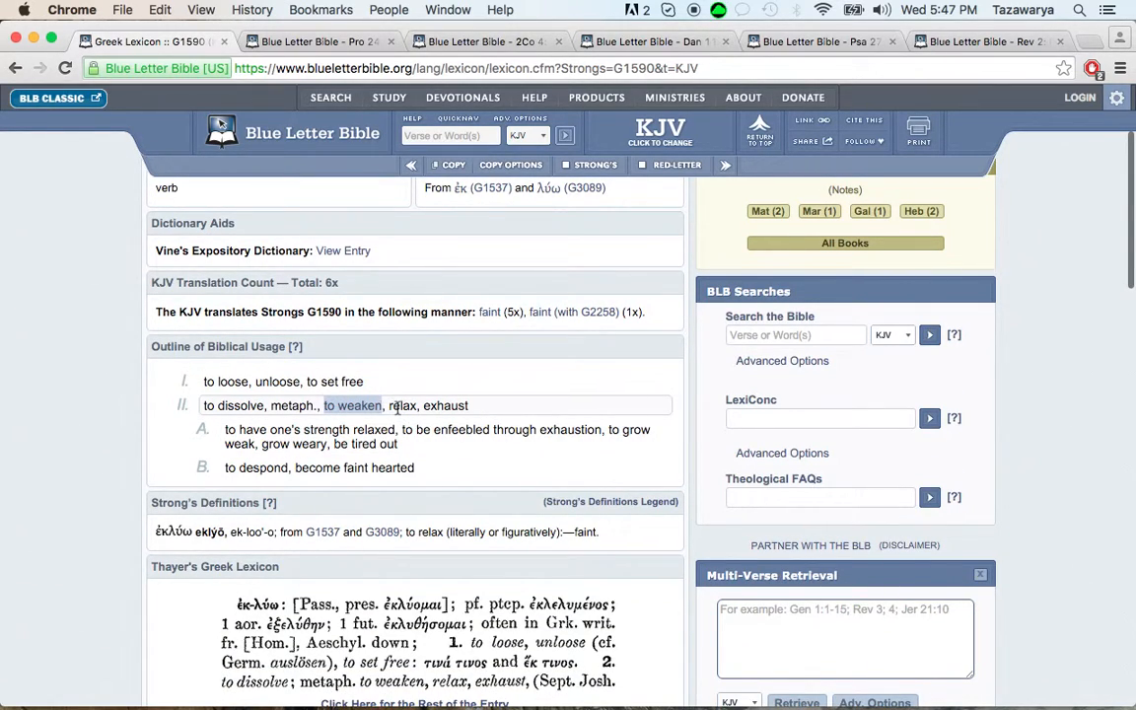
{"action": "double_click", "coordinate": [402, 406]}
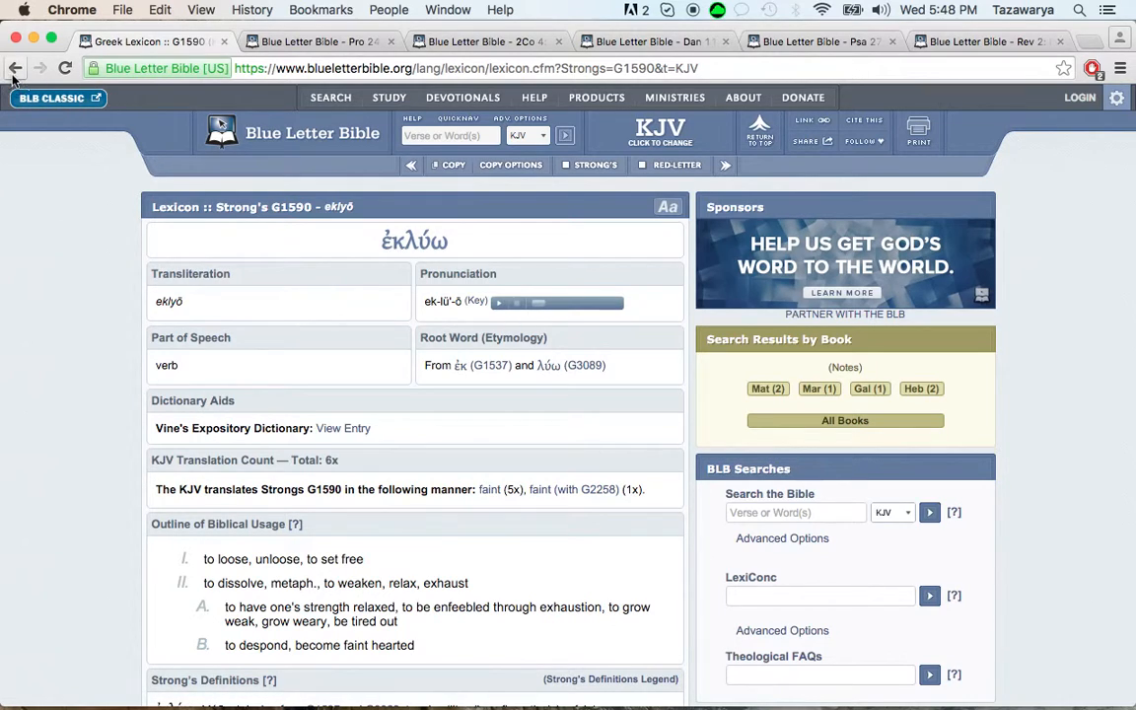
{"action": "mouse_move", "coordinate": [16, 67]}
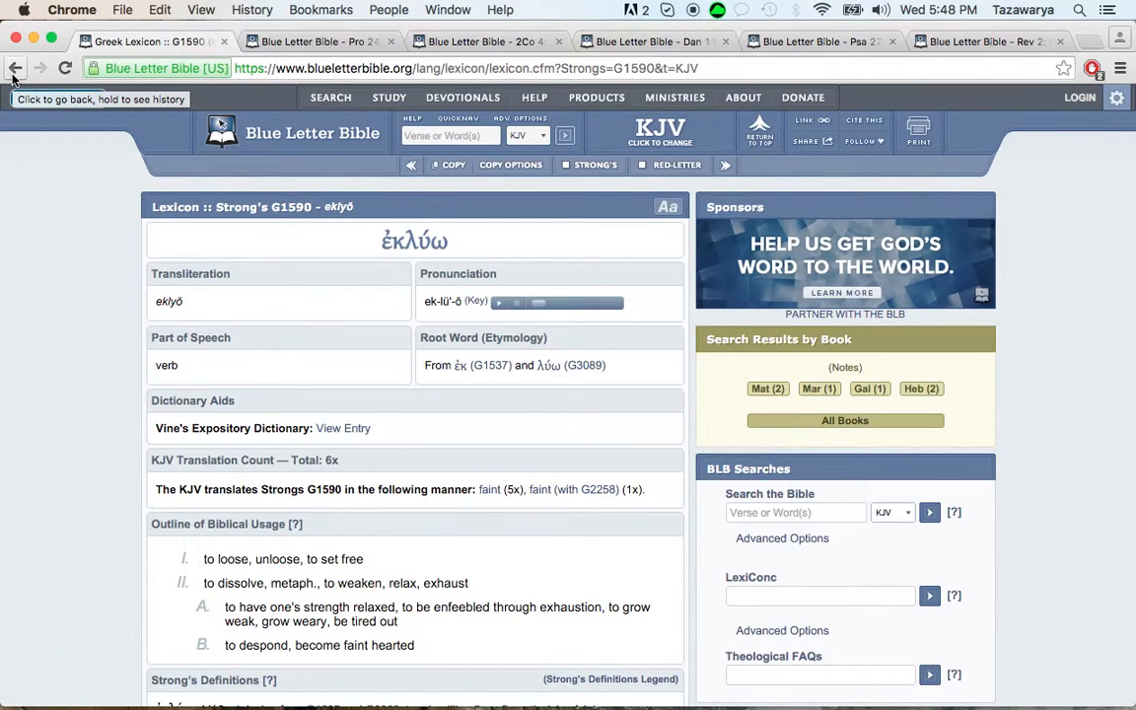
Leave the eklyō lexicon entry to move on toward Proverbs 24:10
{"action": "left_click", "coordinate": [16, 67]}
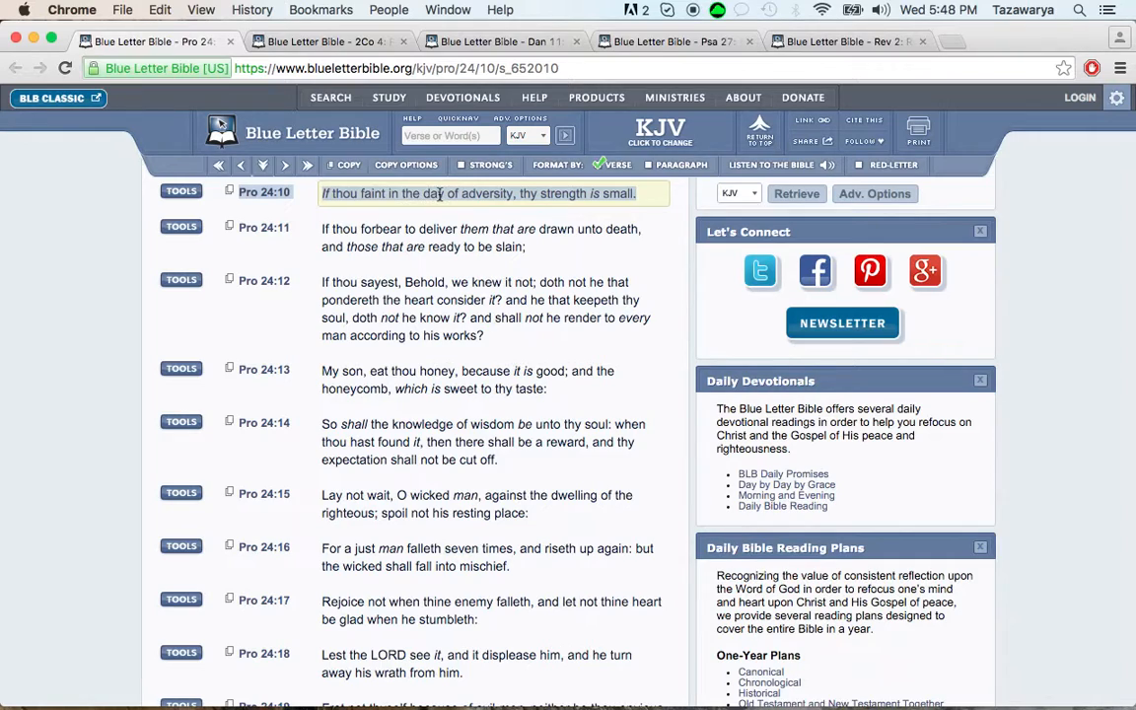
{"action": "mouse_move", "coordinate": [520, 193]}
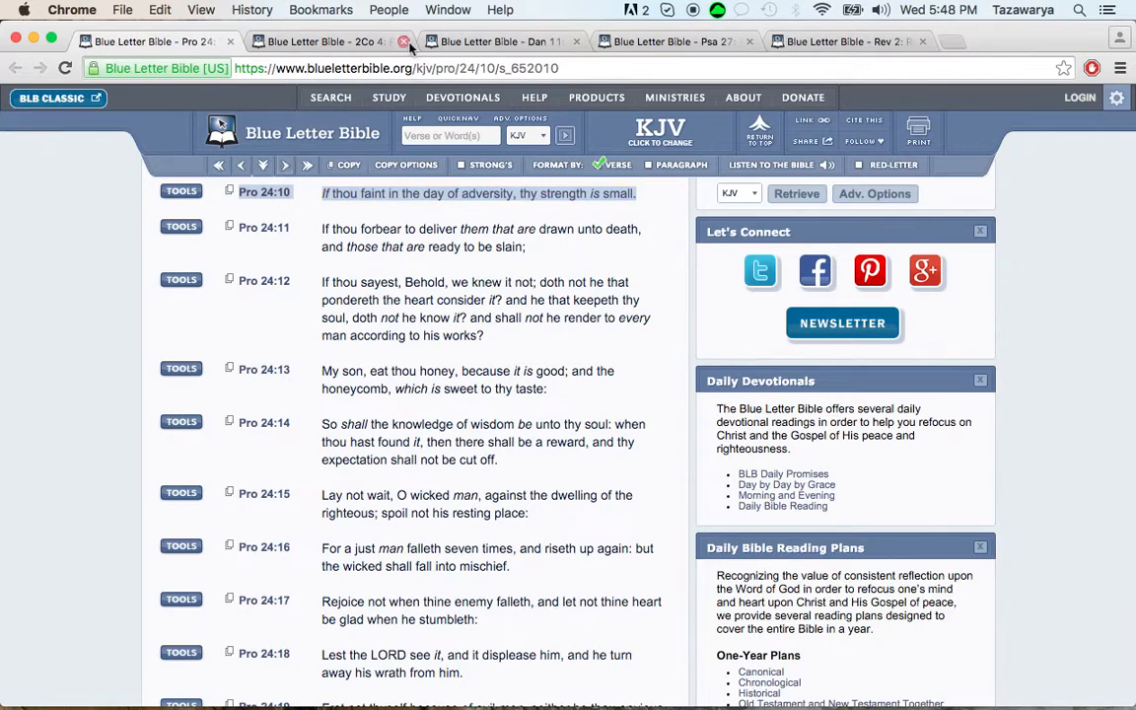
Close the Proverbs 24:10 tab and highlight 2 Corinthians 4:1 on its KJV page
{"action": "left_click", "coordinate": [315, 41]}
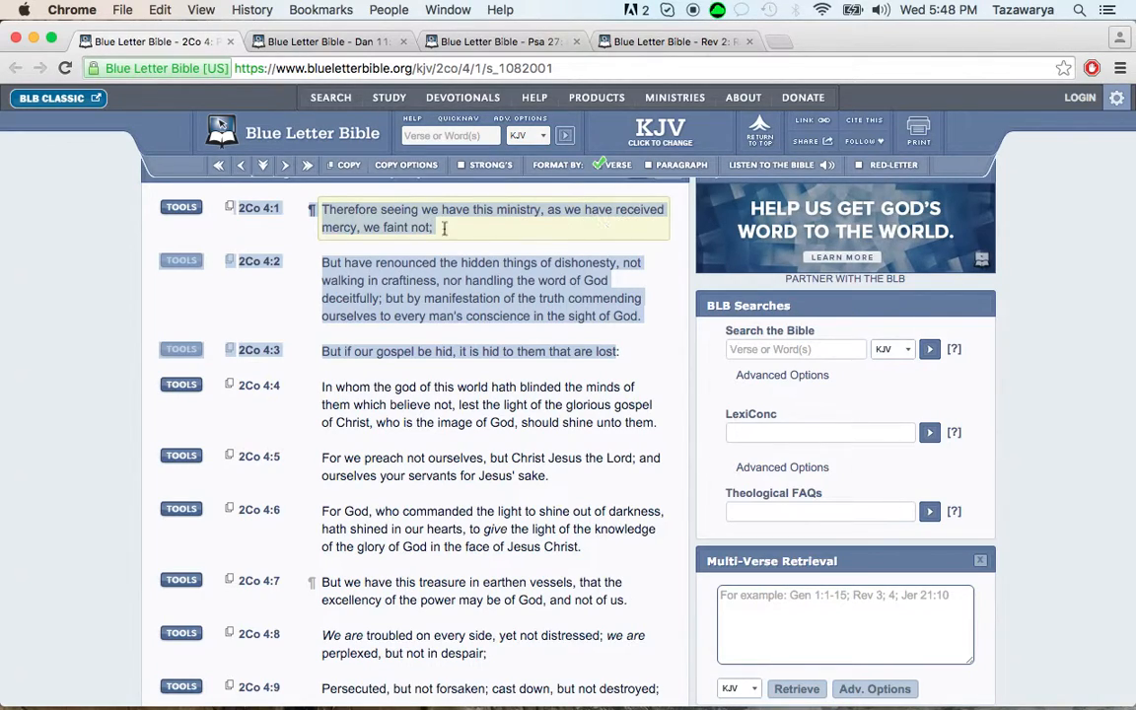
{"action": "mouse_move", "coordinate": [457, 229]}
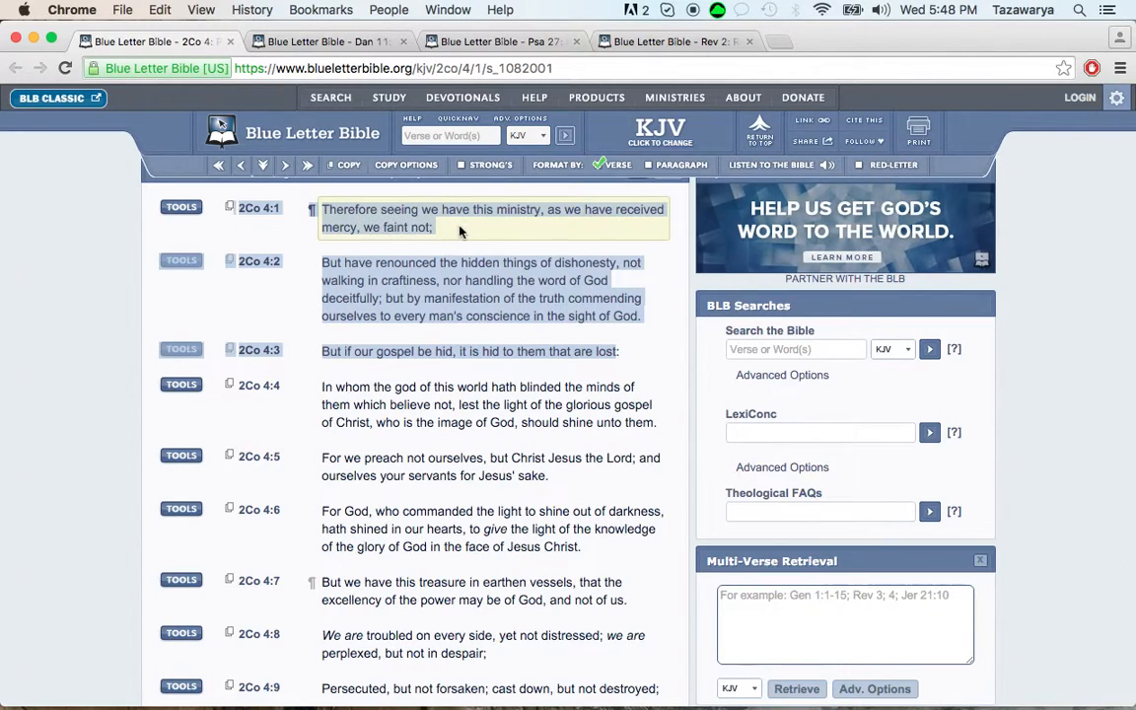
{"action": "mouse_move", "coordinate": [351, 226]}
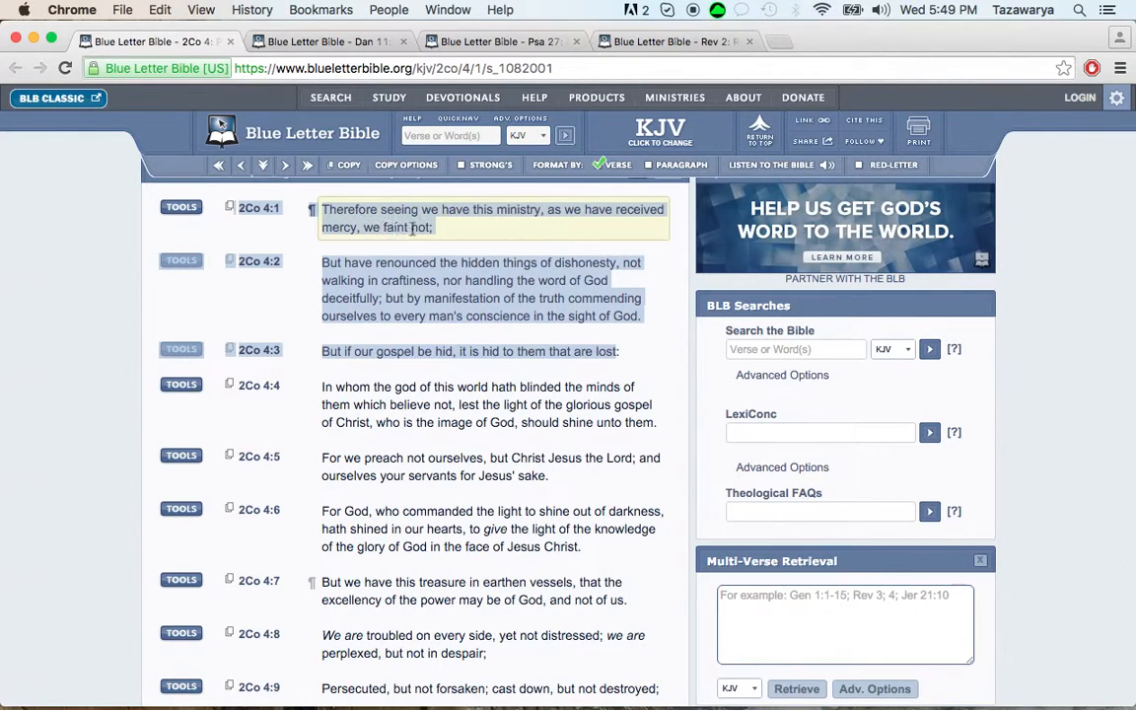
{"action": "left_click", "coordinate": [477, 404]}
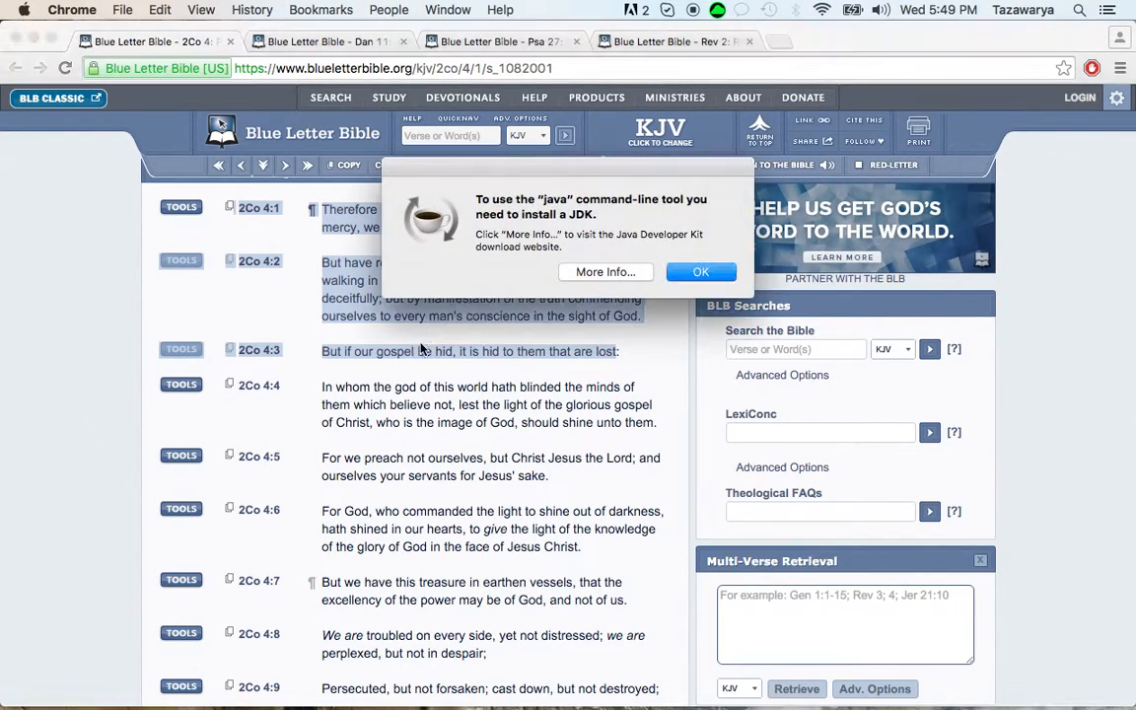
Dismiss the Java JDK install prompt and highlight the verse on the visible page
{"action": "left_click", "coordinate": [702, 272]}
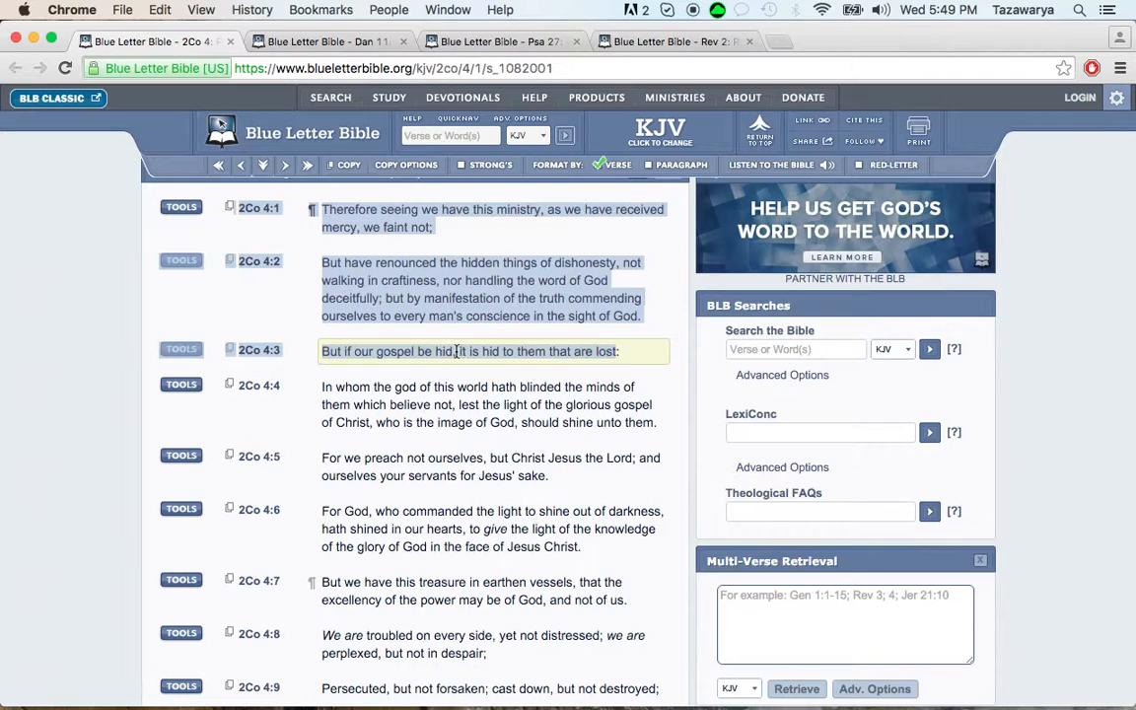
{"action": "left_click", "coordinate": [493, 217]}
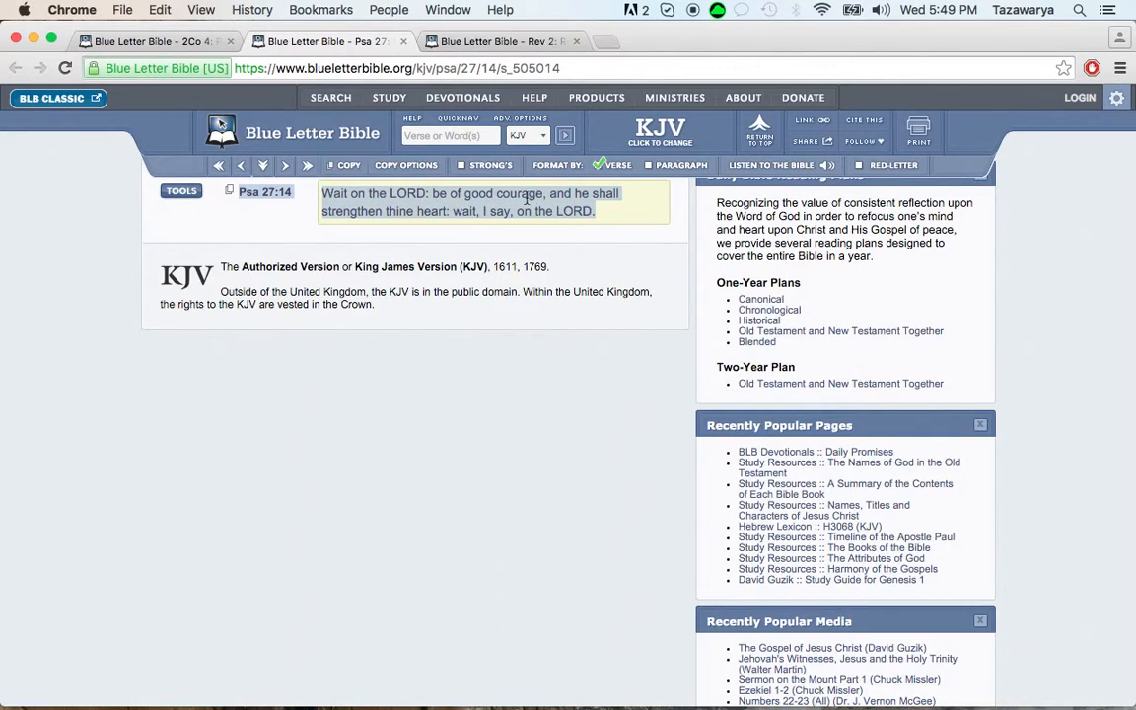
{"action": "mouse_move", "coordinate": [384, 209]}
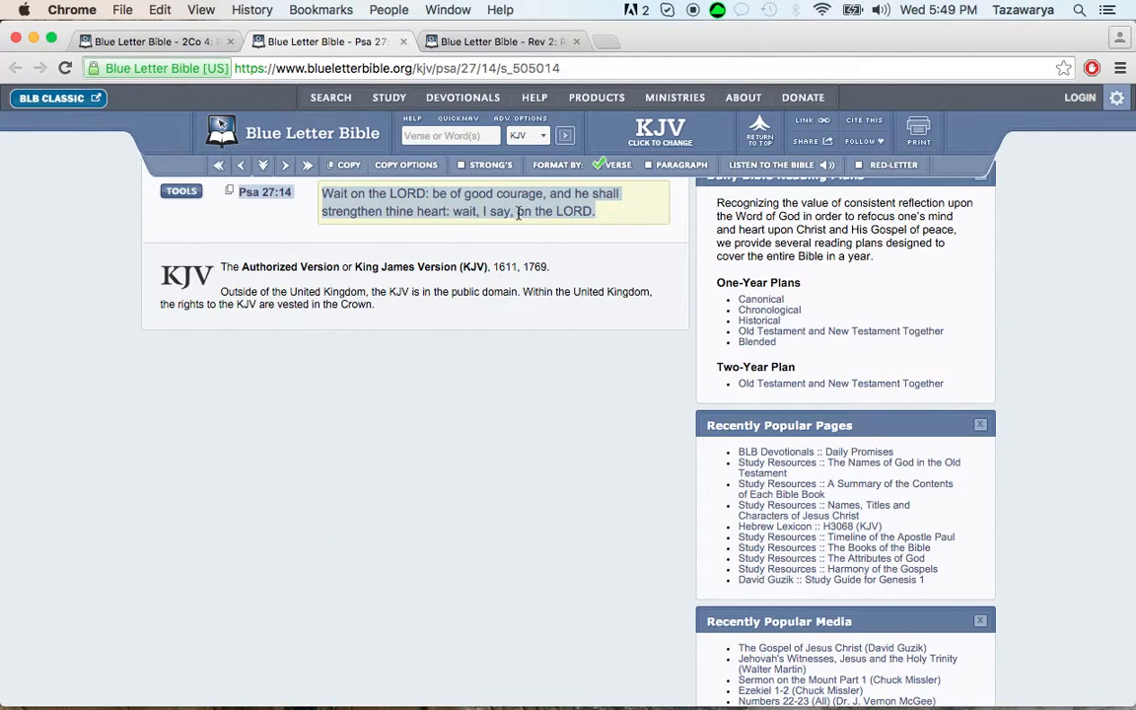
{"action": "mouse_move", "coordinate": [623, 217]}
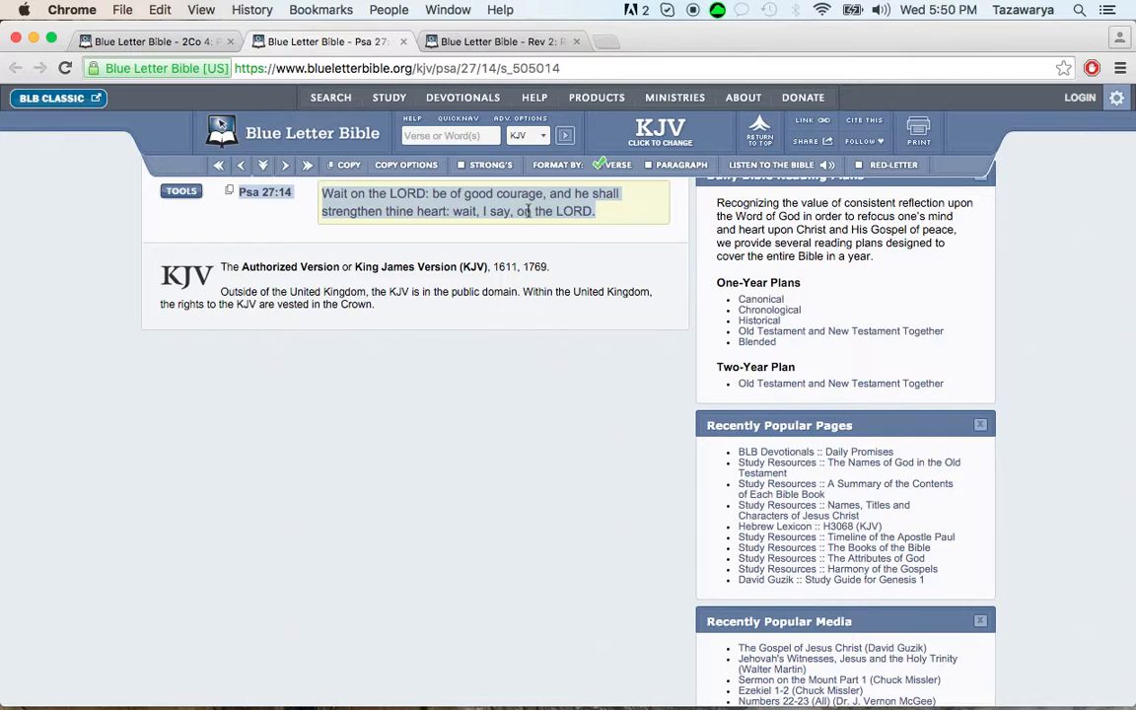
{"action": "mouse_move", "coordinate": [611, 215]}
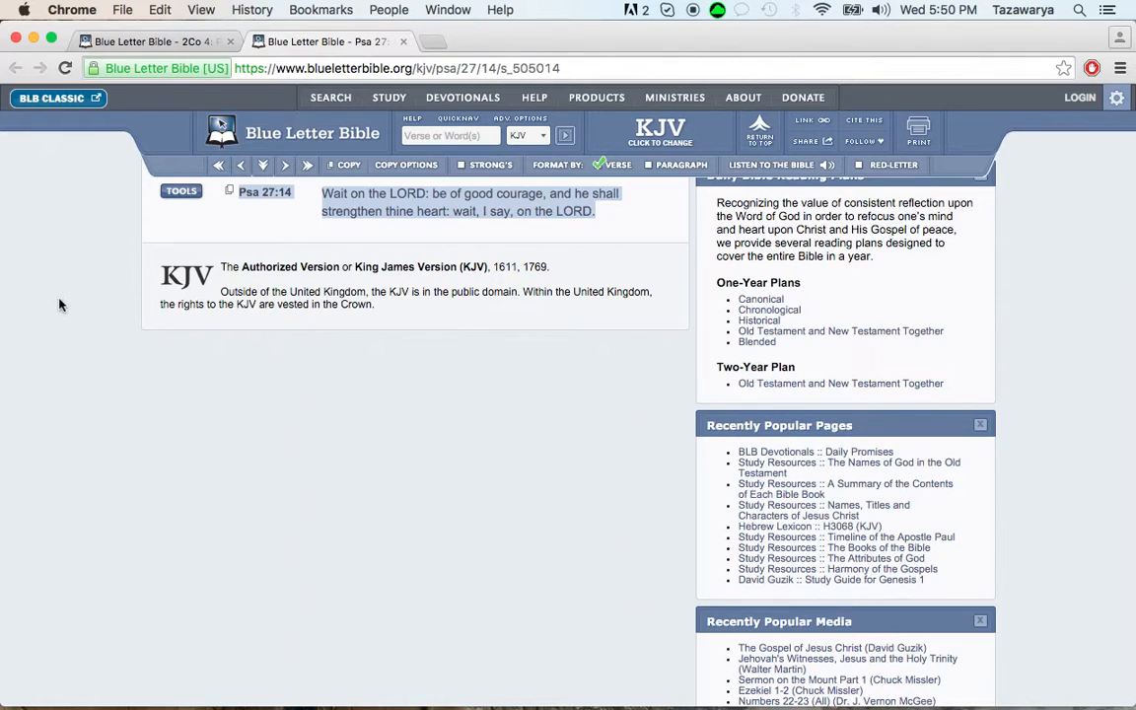
{"action": "mouse_move", "coordinate": [57, 207]}
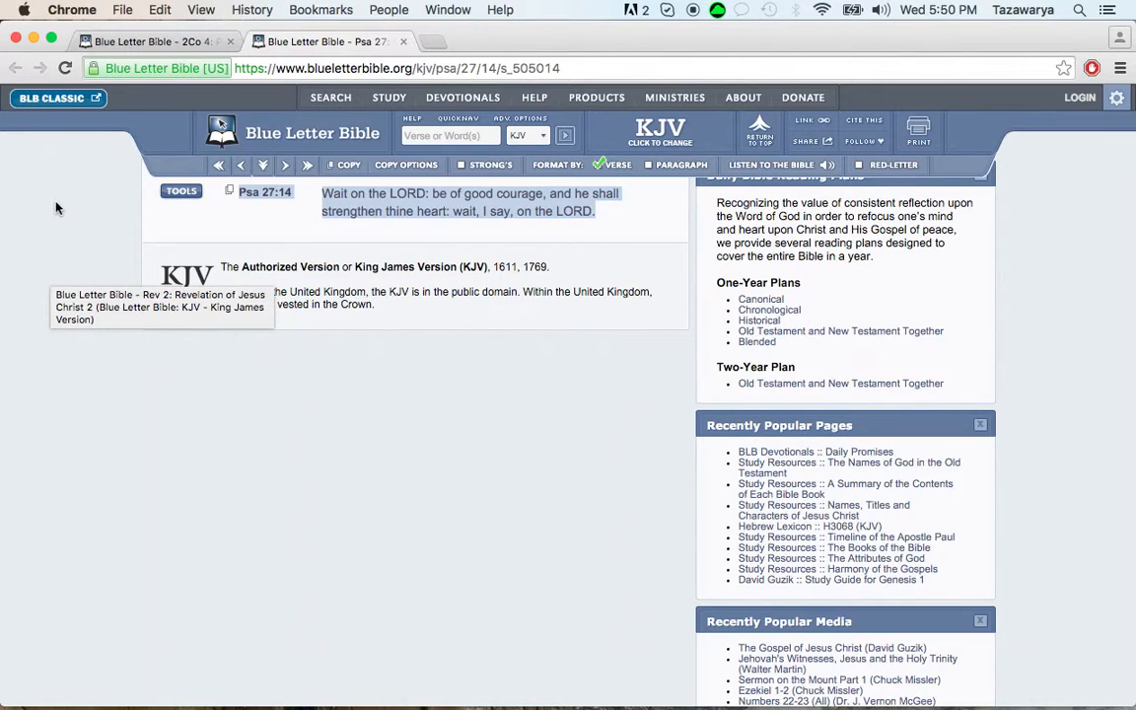